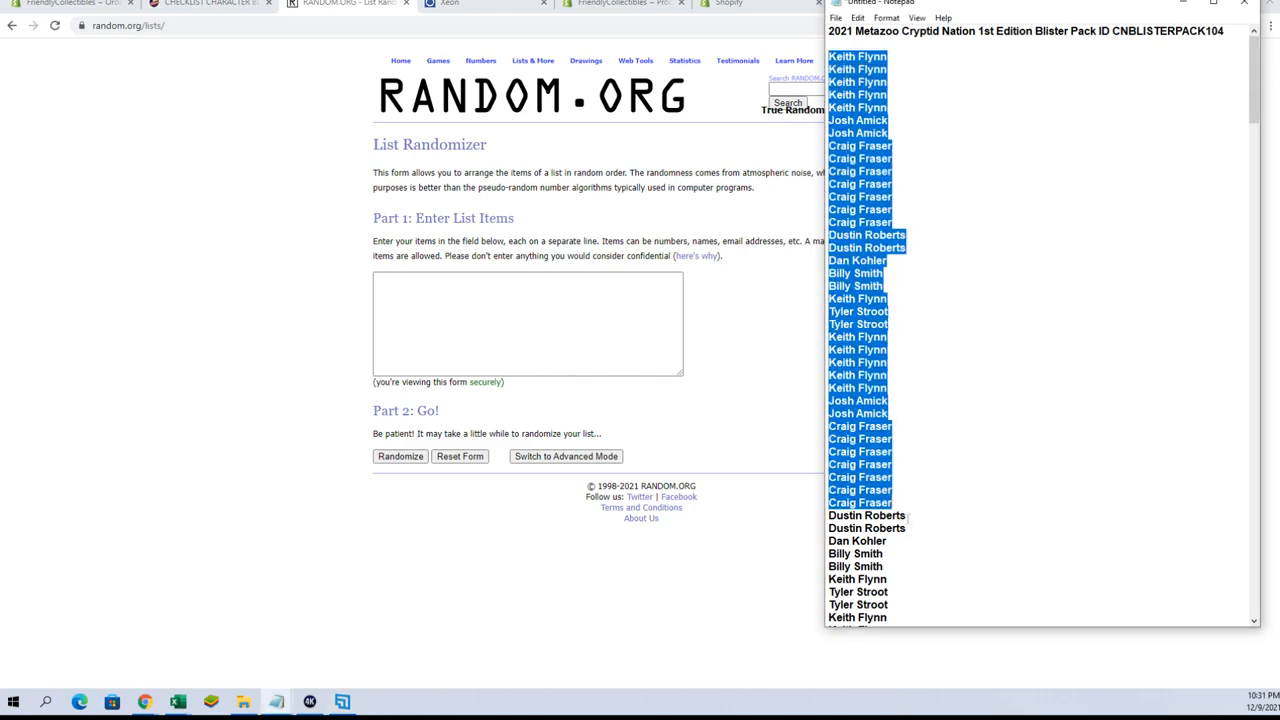
Step: Scroll through the Notepad owner names and bring up the copy menu for the list
{"action": "scroll", "scroll_direction": "down", "scroll_amount": 3}
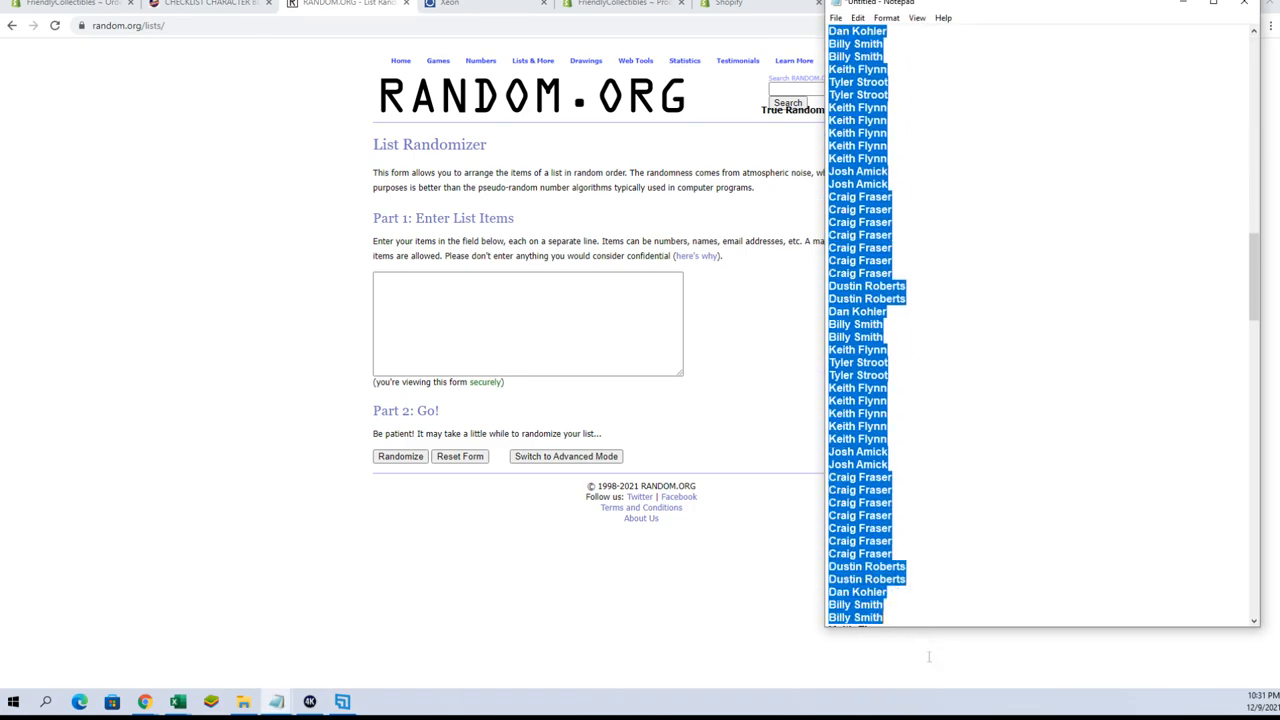
{"action": "right_click", "coordinate": [925, 405]}
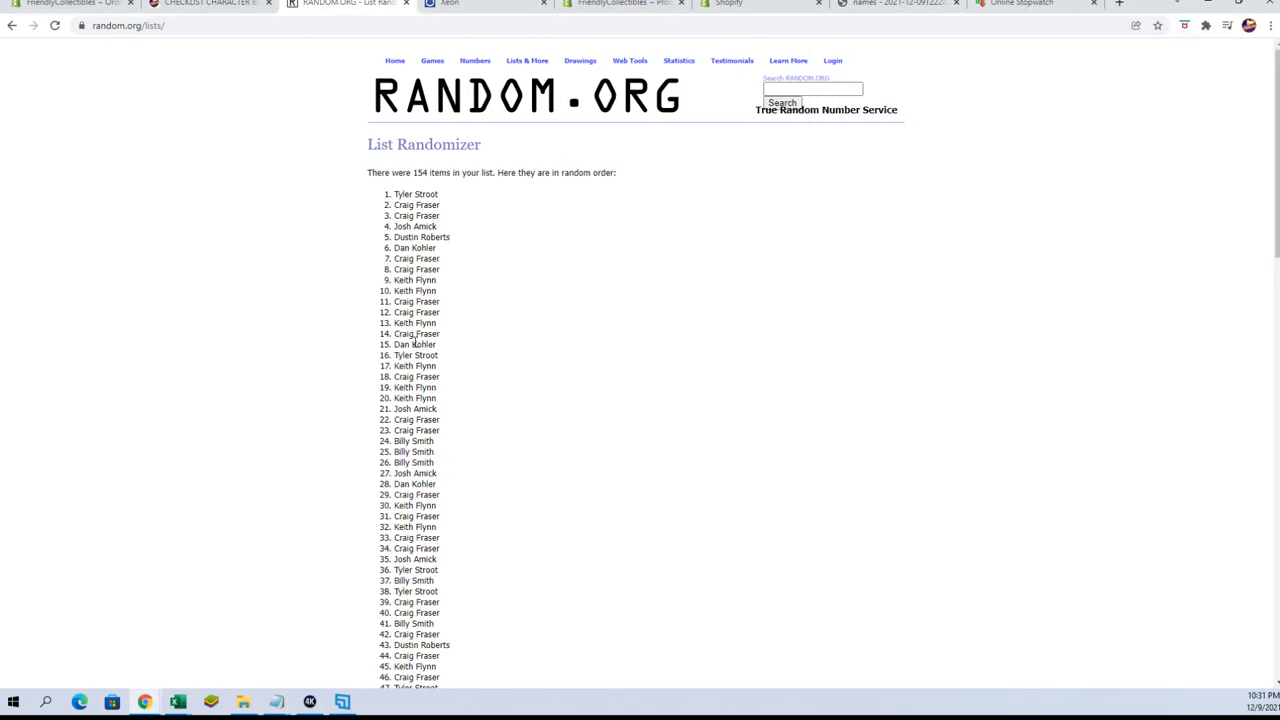
Step: Reshuffle the 154 owner names three more times on RANDOM.ORG and copy the result
{"action": "scroll", "scroll_direction": "down", "scroll_amount": 3}
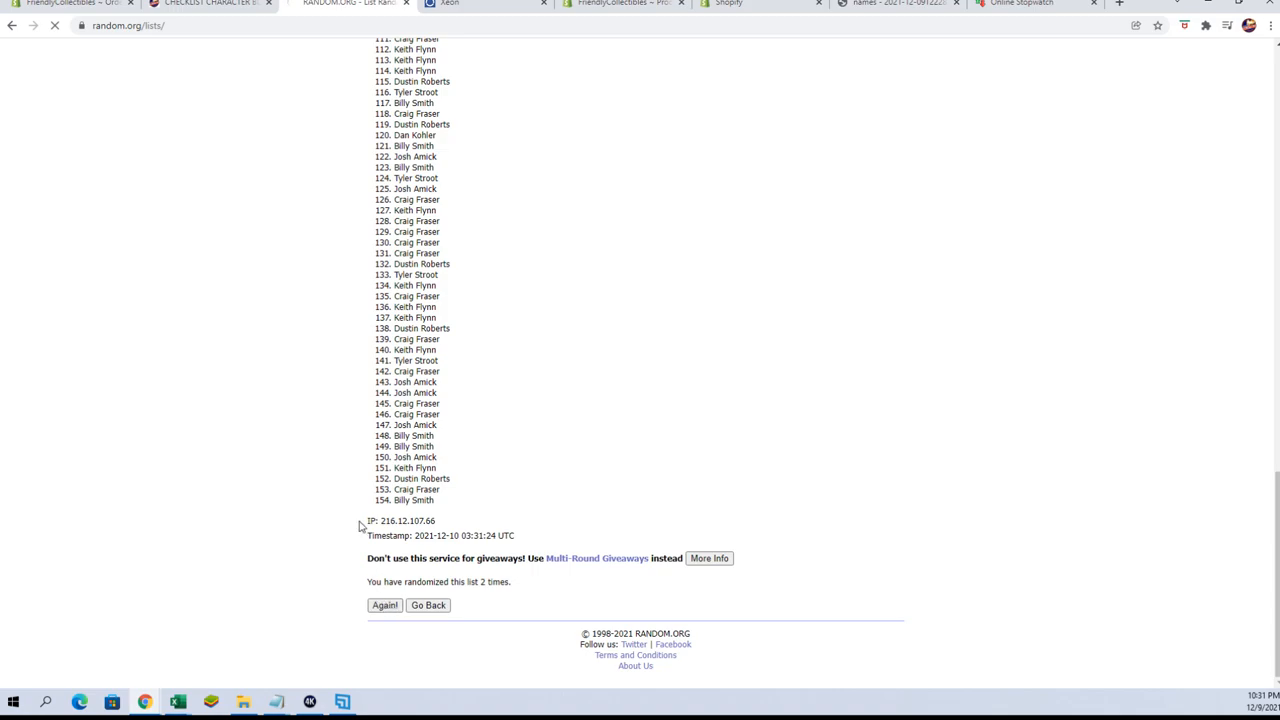
{"action": "left_click", "coordinate": [384, 605]}
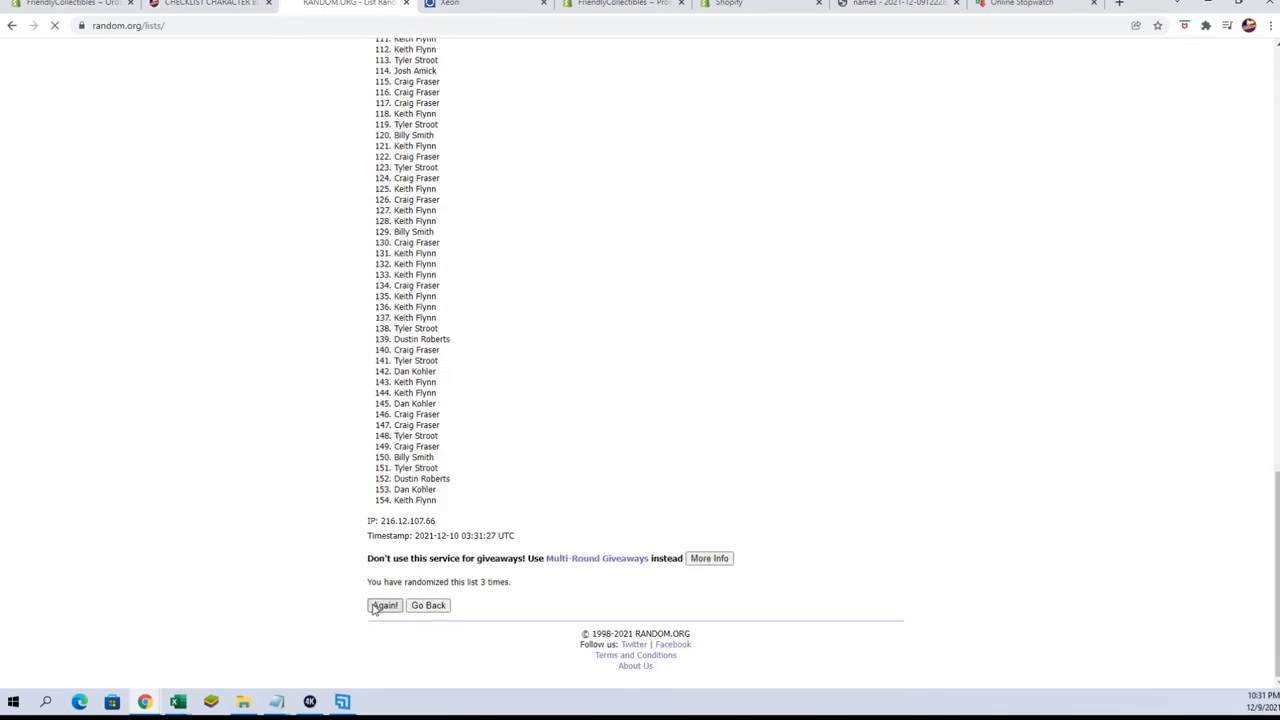
{"action": "left_click", "coordinate": [384, 605]}
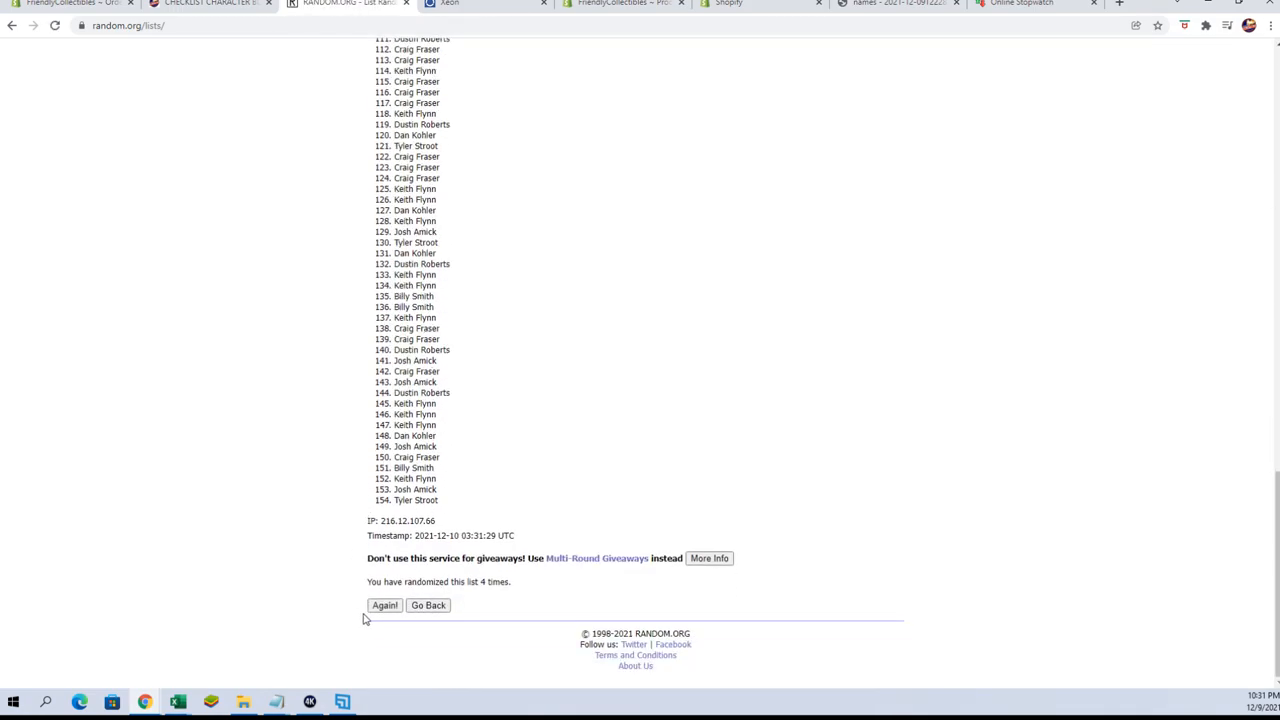
{"action": "left_click", "coordinate": [384, 605]}
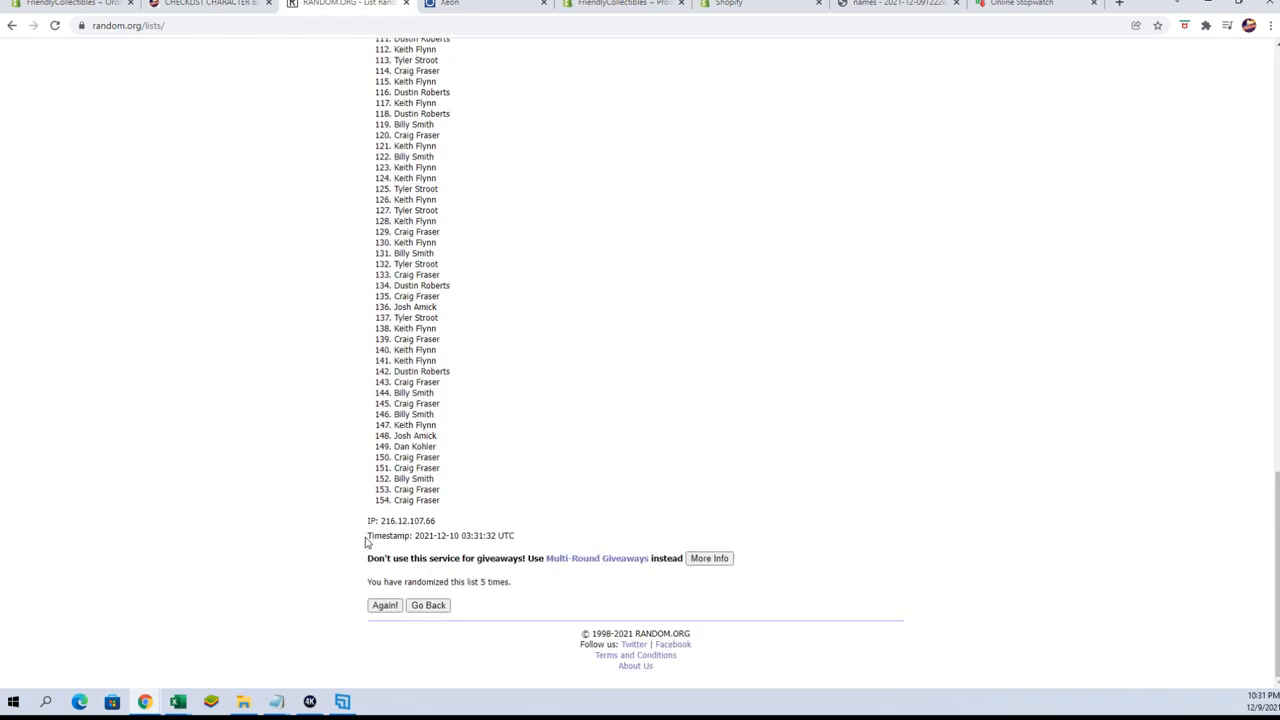
{"action": "scroll", "scroll_direction": "up", "scroll_amount": 3}
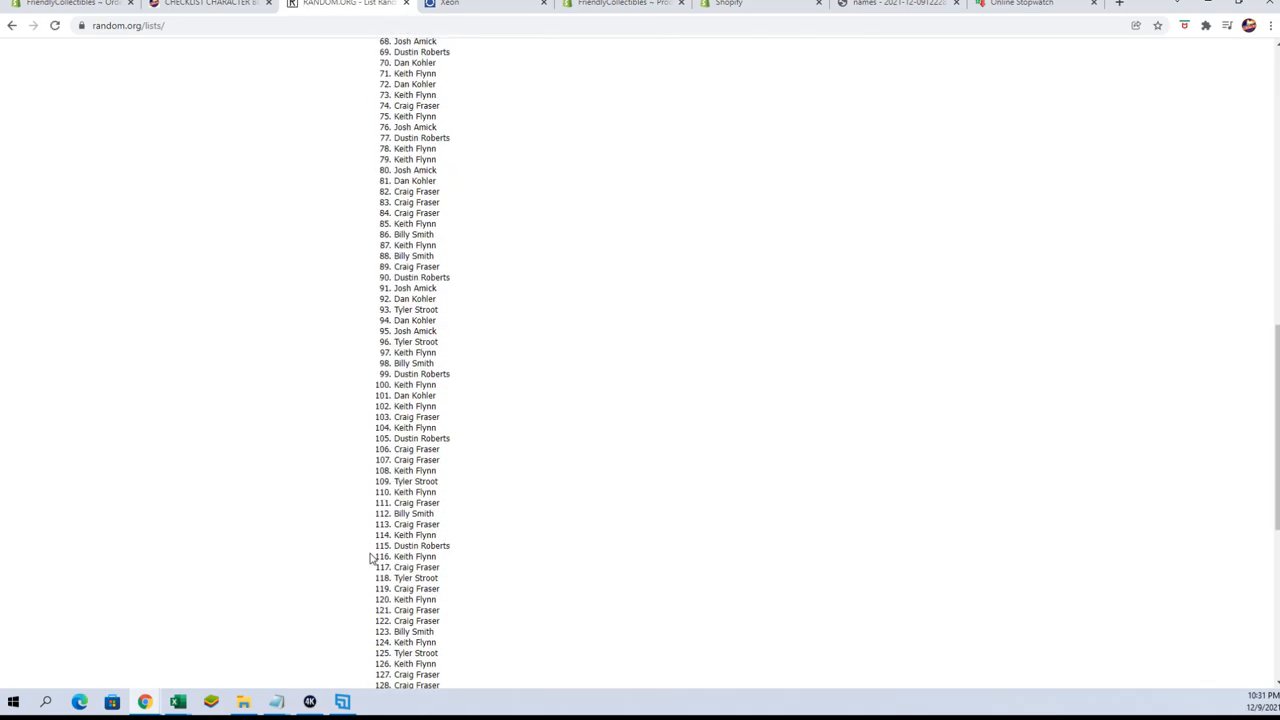
{"action": "scroll", "scroll_direction": "up", "scroll_amount": 3}
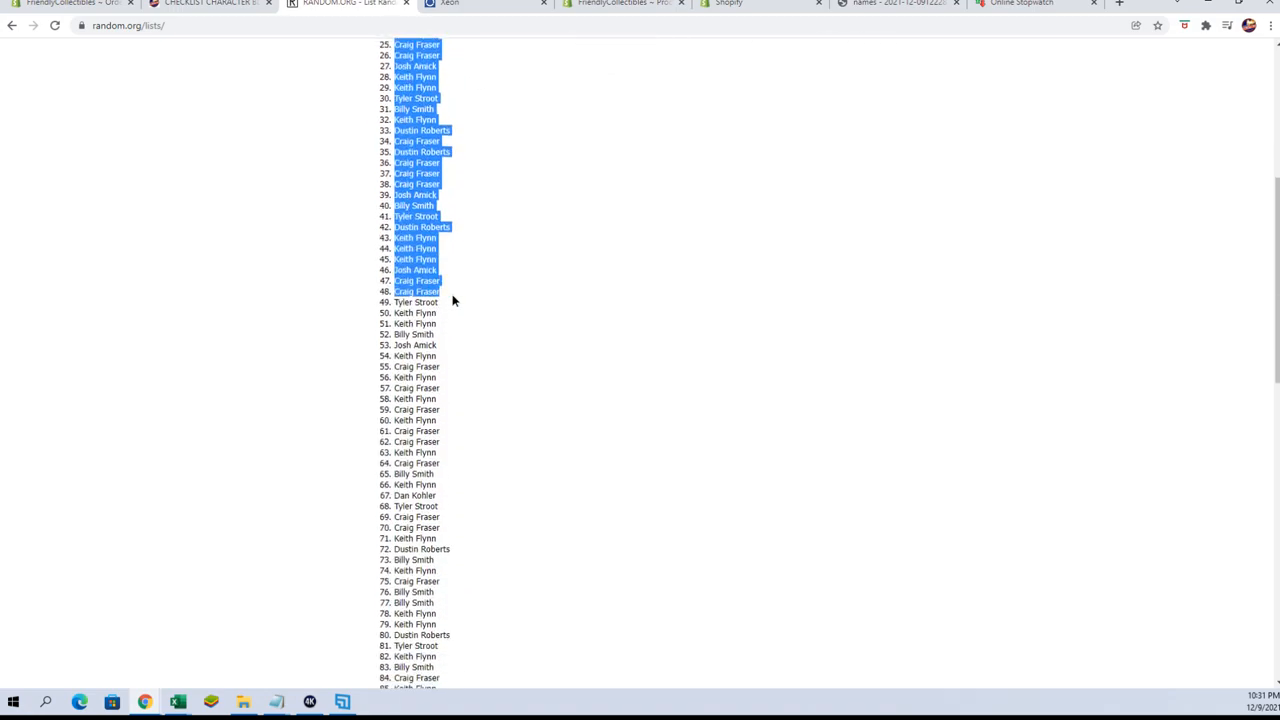
{"action": "scroll", "scroll_direction": "down", "scroll_amount": 3}
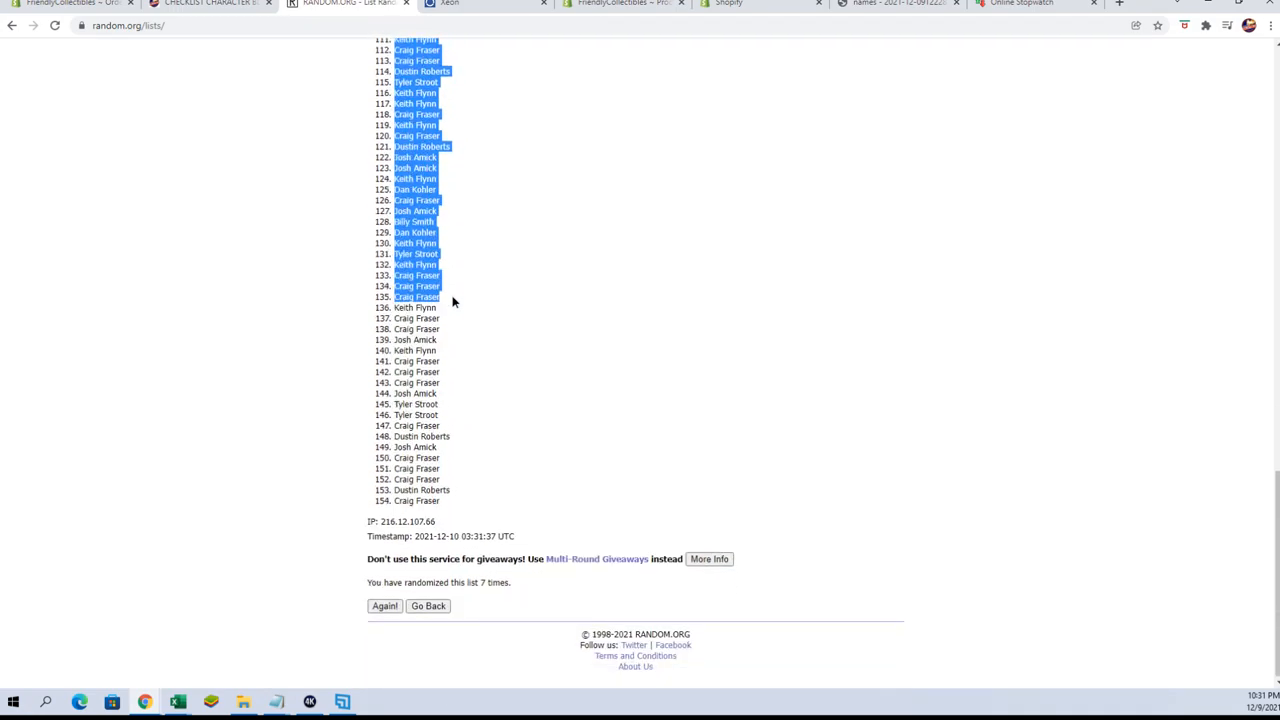
{"action": "right_click", "coordinate": [450, 457]}
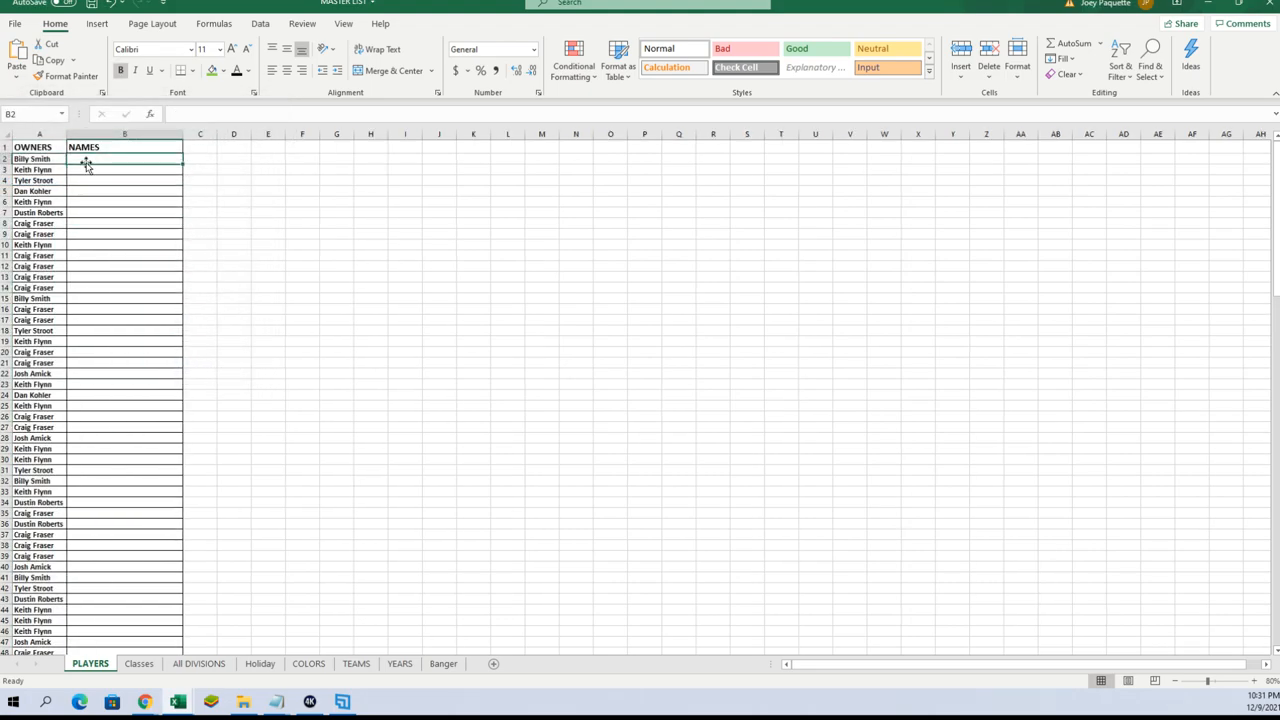
Step: Scroll the PLAYERS sheet to check the pasted names in the OWNERS column
{"action": "scroll", "scroll_direction": "down", "scroll_amount": 3}
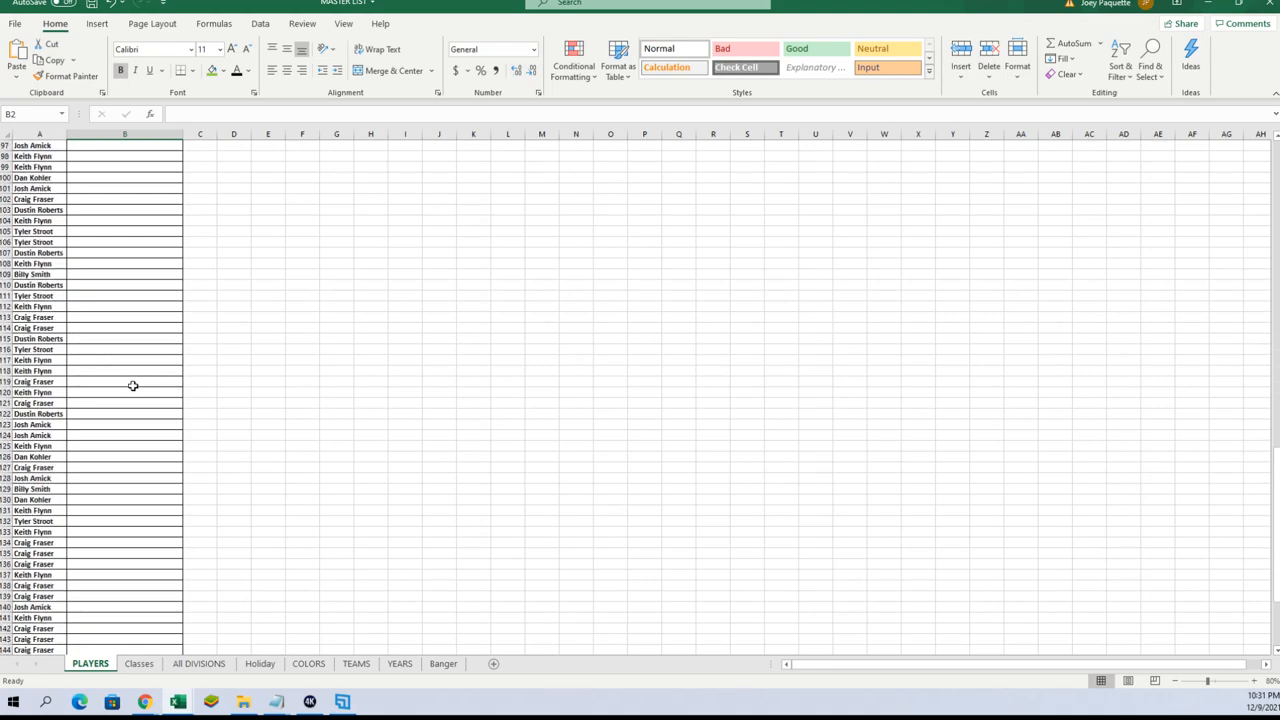
{"action": "scroll", "scroll_direction": "up", "scroll_amount": 3}
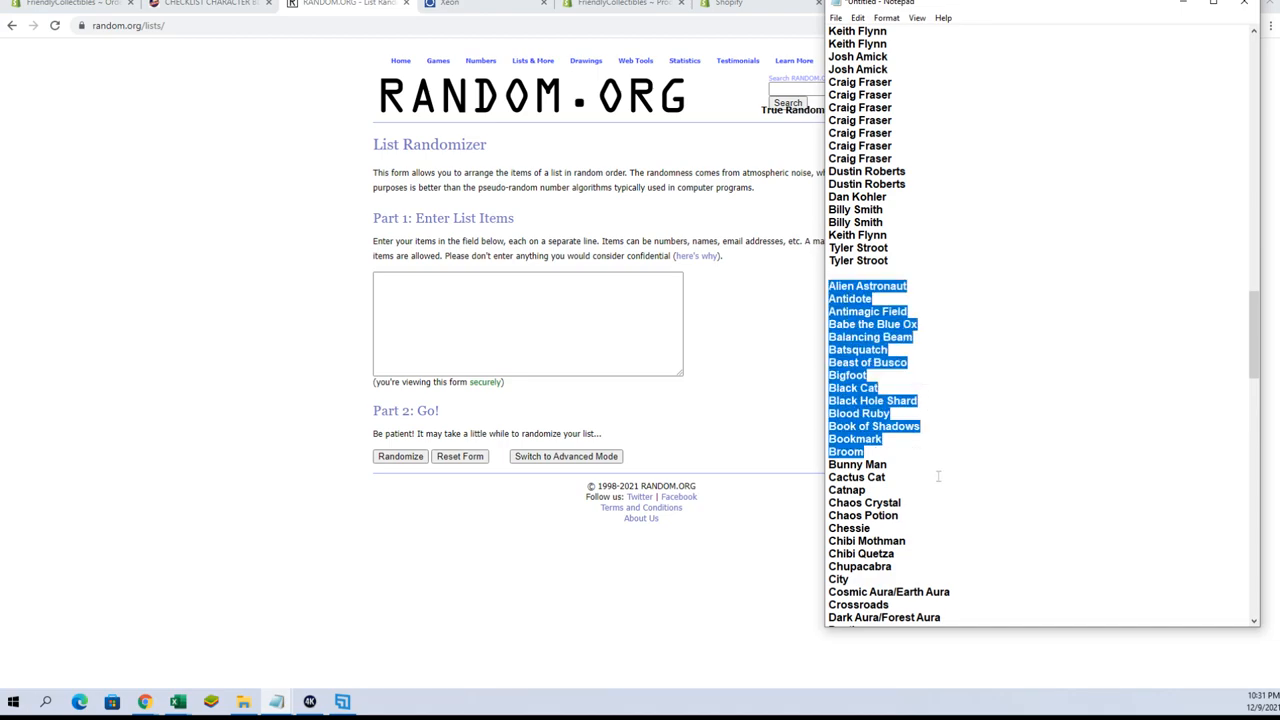
Step: Scroll the Notepad list to the card names beginning at Alien Astronaut
{"action": "scroll", "scroll_direction": "down", "scroll_amount": 3}
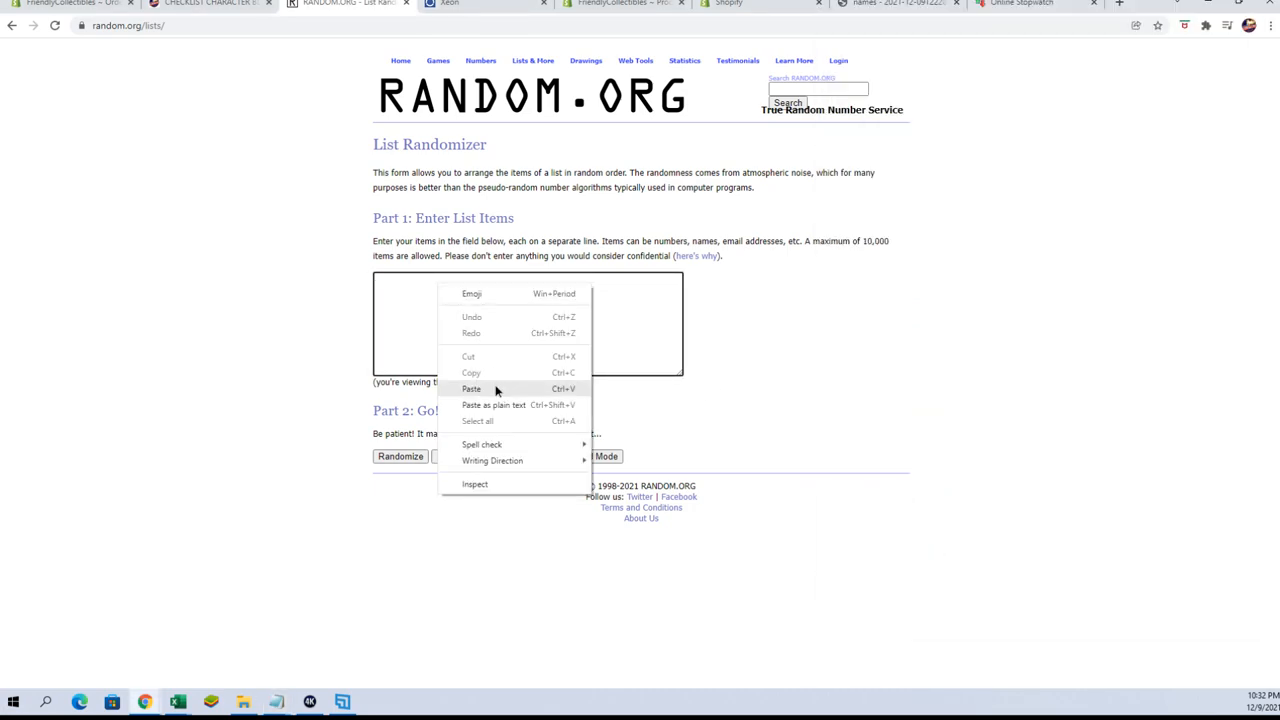
Step: Paste the card names into RANDOM.ORG, randomize, reshuffle six more times, and copy the result
{"action": "left_click", "coordinate": [471, 388]}
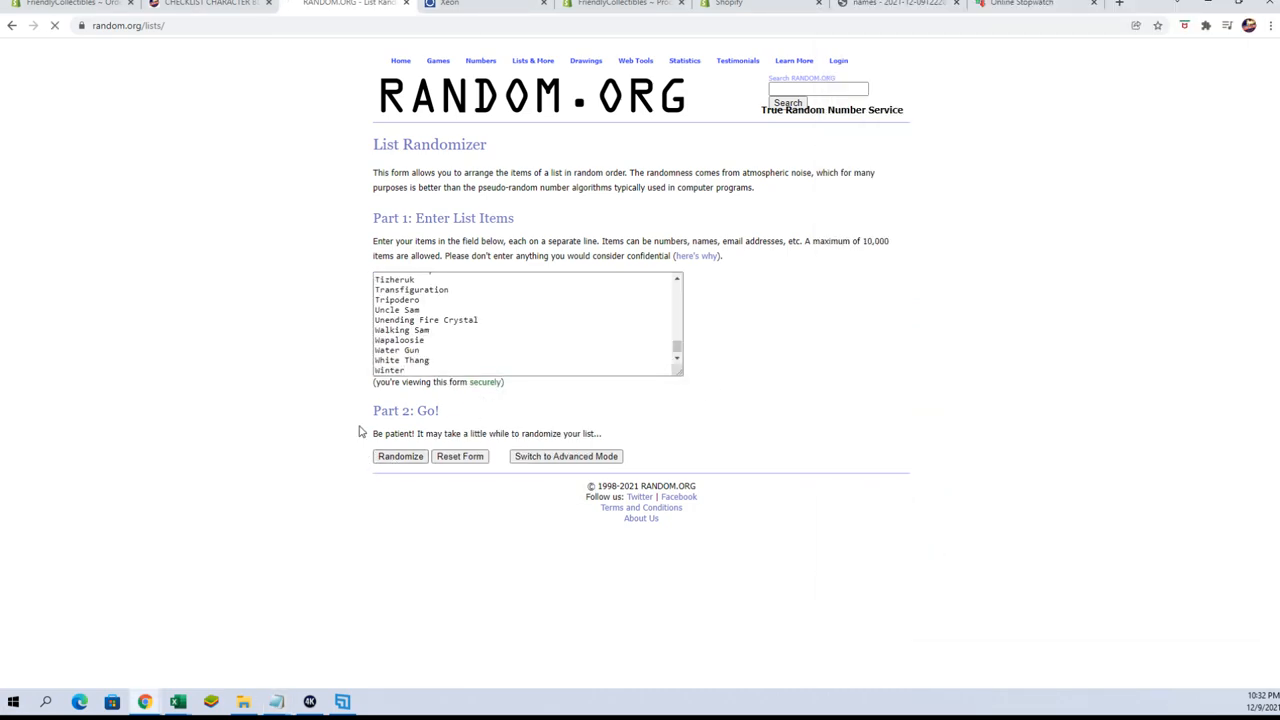
{"action": "left_click", "coordinate": [399, 456]}
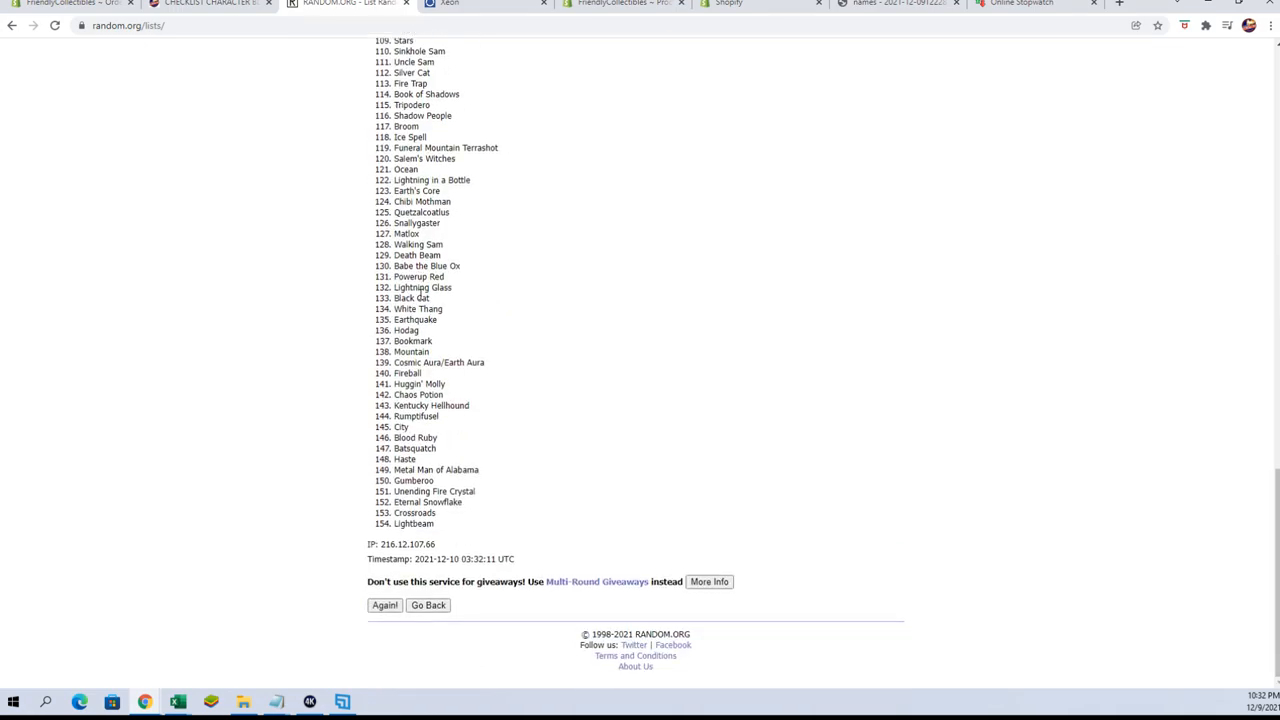
{"action": "left_click", "coordinate": [385, 605]}
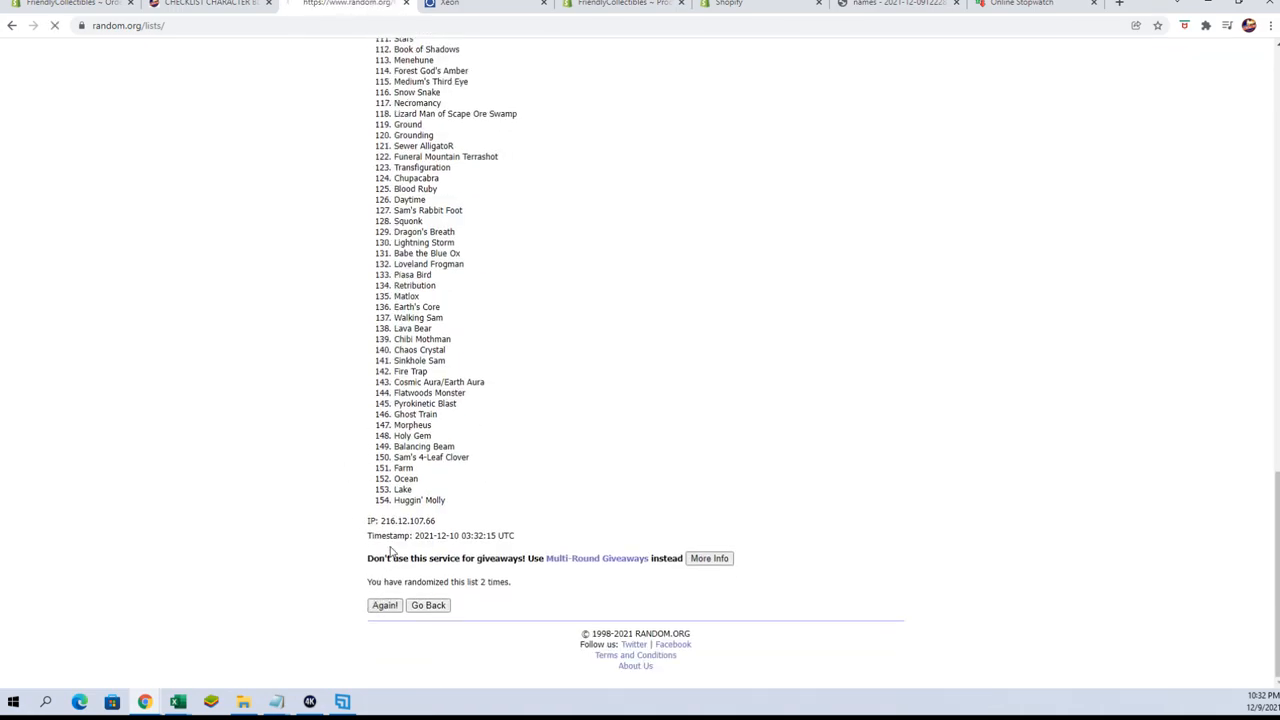
{"action": "left_click", "coordinate": [384, 605]}
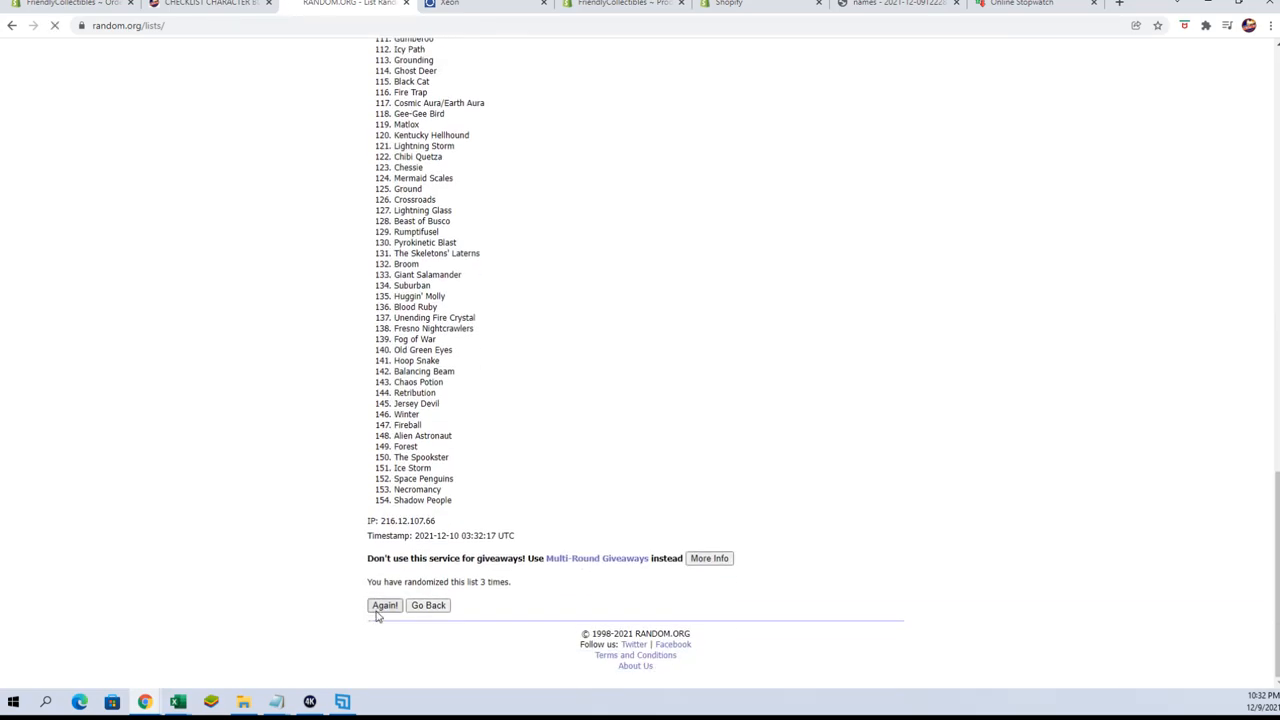
{"action": "left_click", "coordinate": [384, 605]}
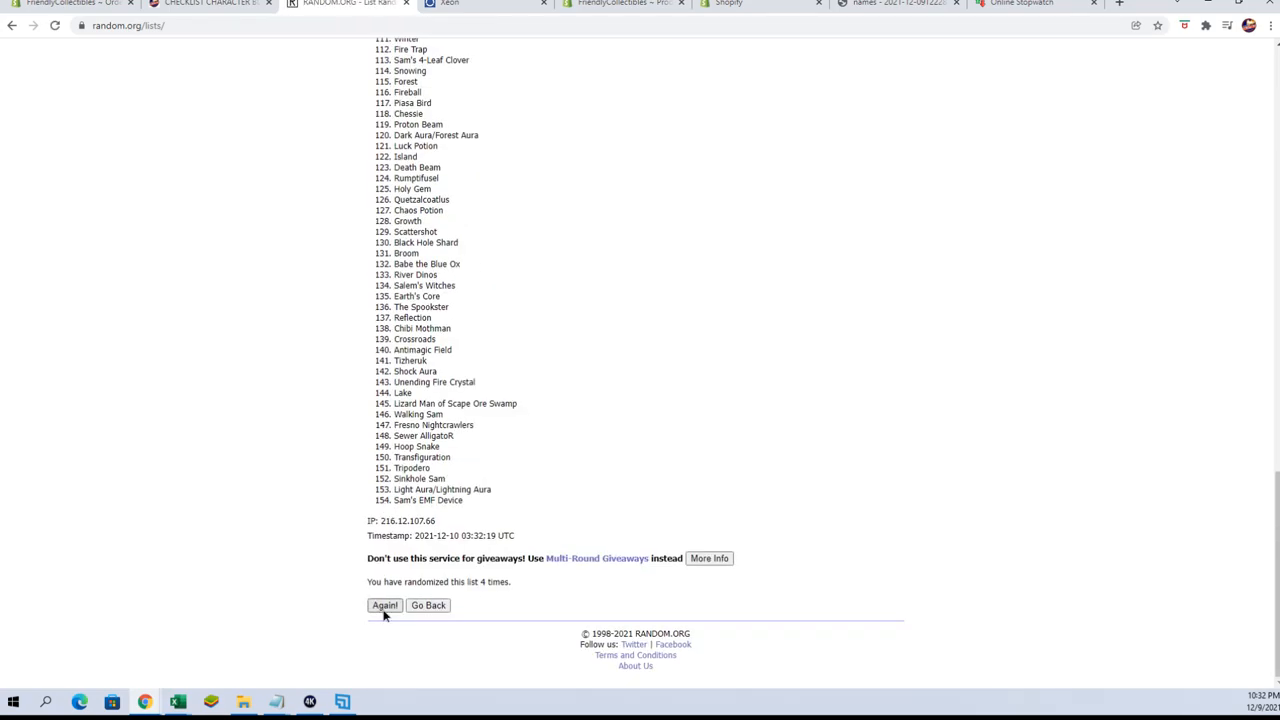
{"action": "left_click", "coordinate": [385, 605]}
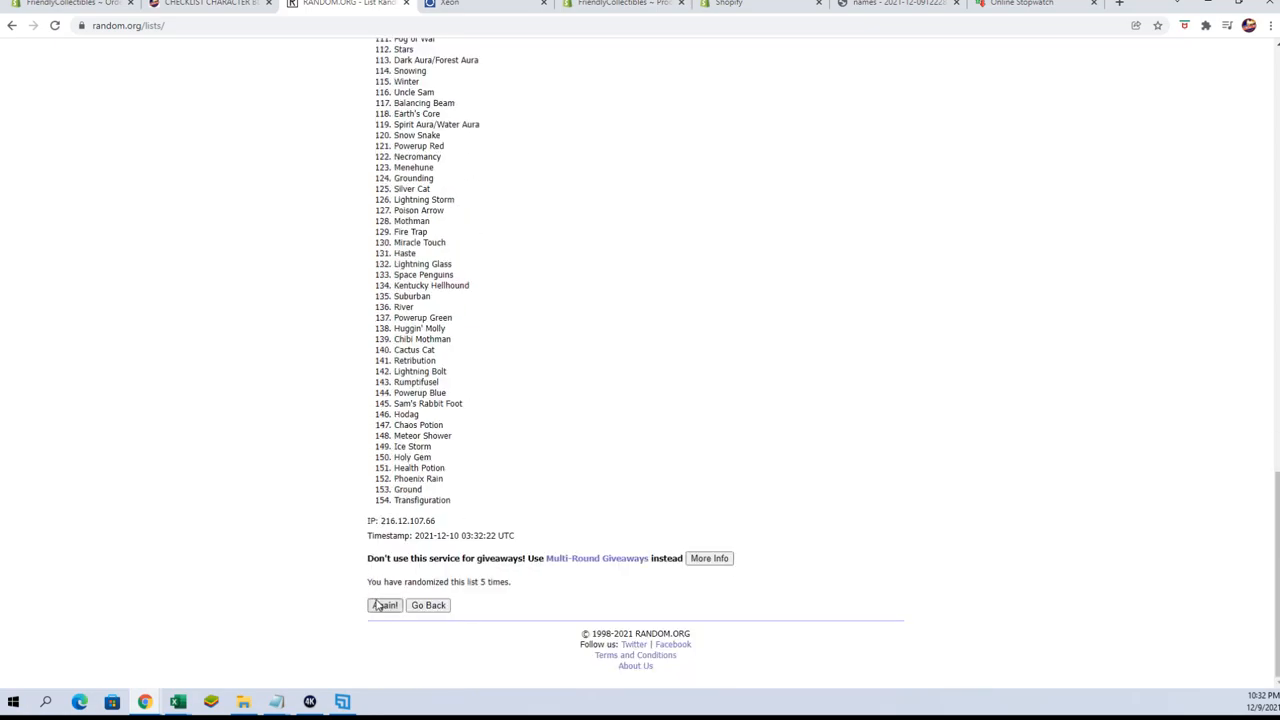
{"action": "left_click", "coordinate": [384, 605]}
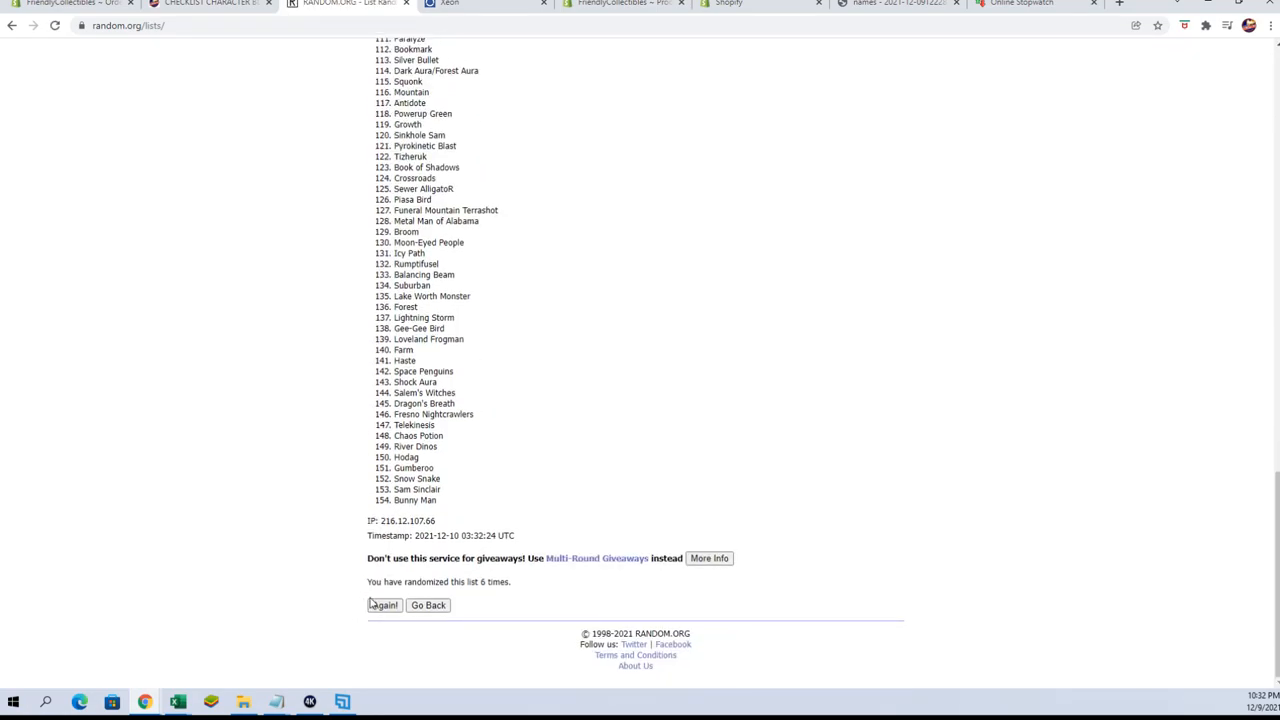
{"action": "left_click", "coordinate": [383, 605]}
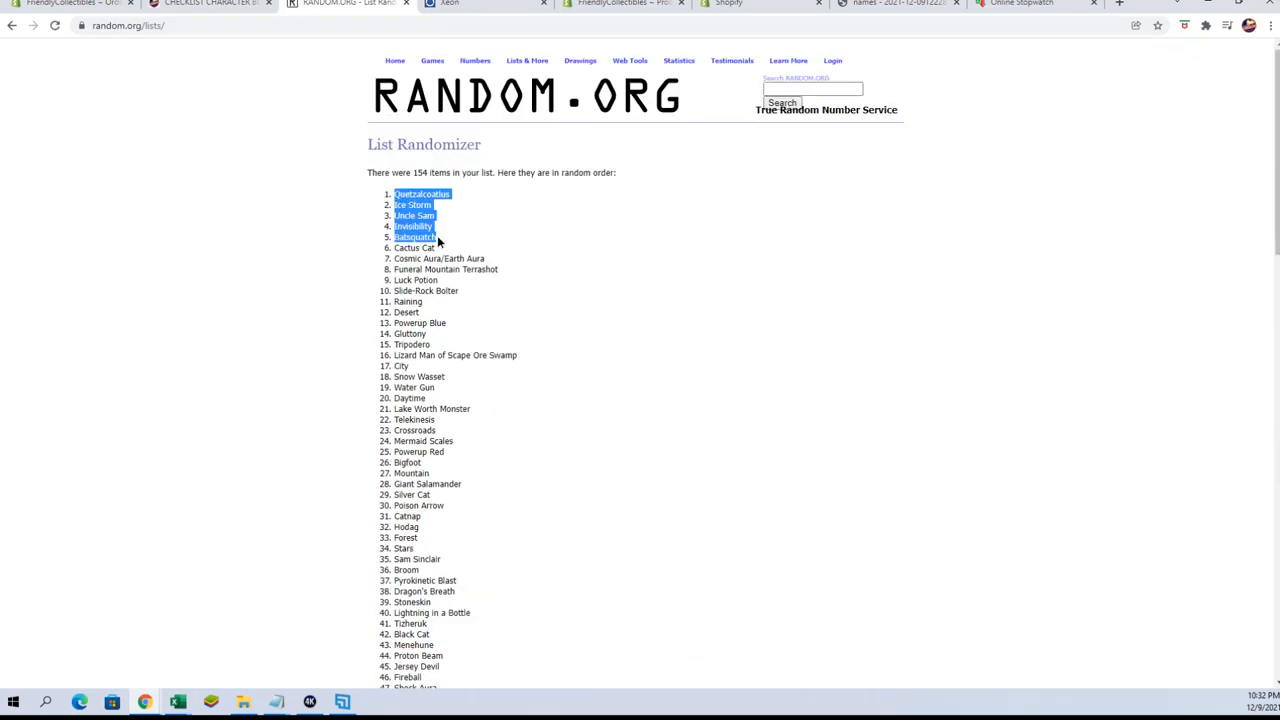
{"action": "scroll", "scroll_direction": "down", "scroll_amount": 3}
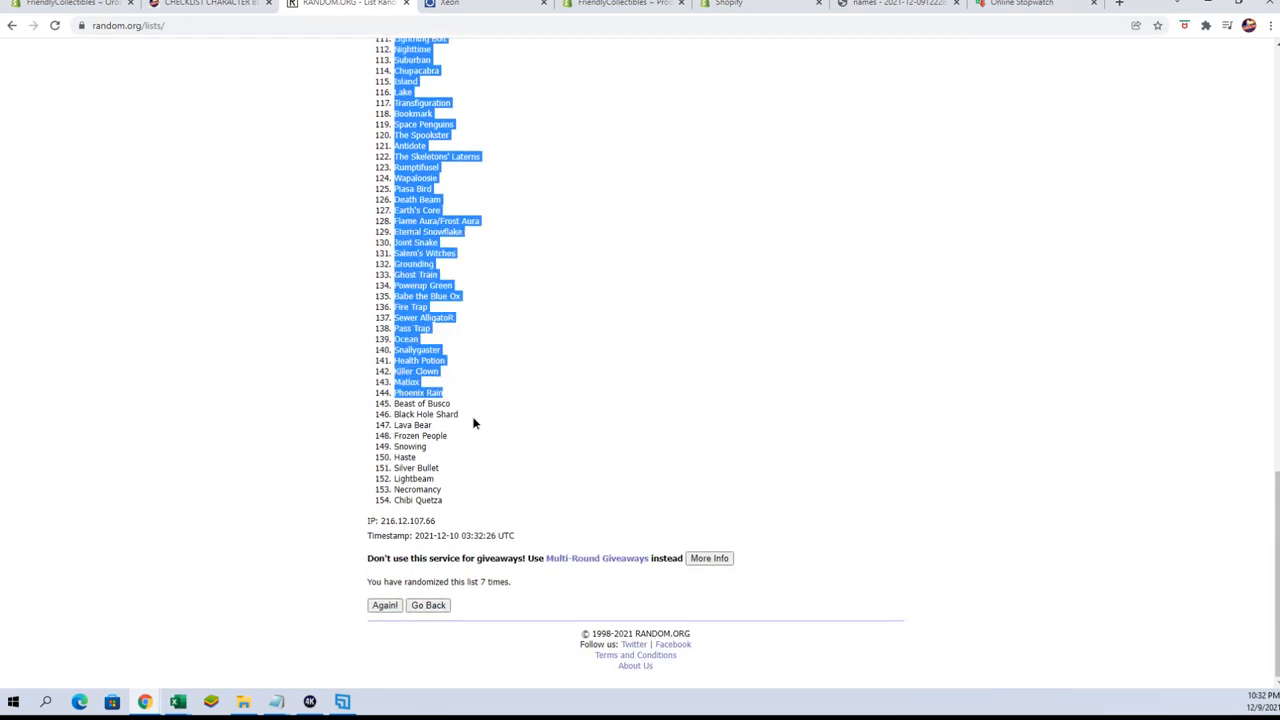
{"action": "right_click", "coordinate": [460, 415]}
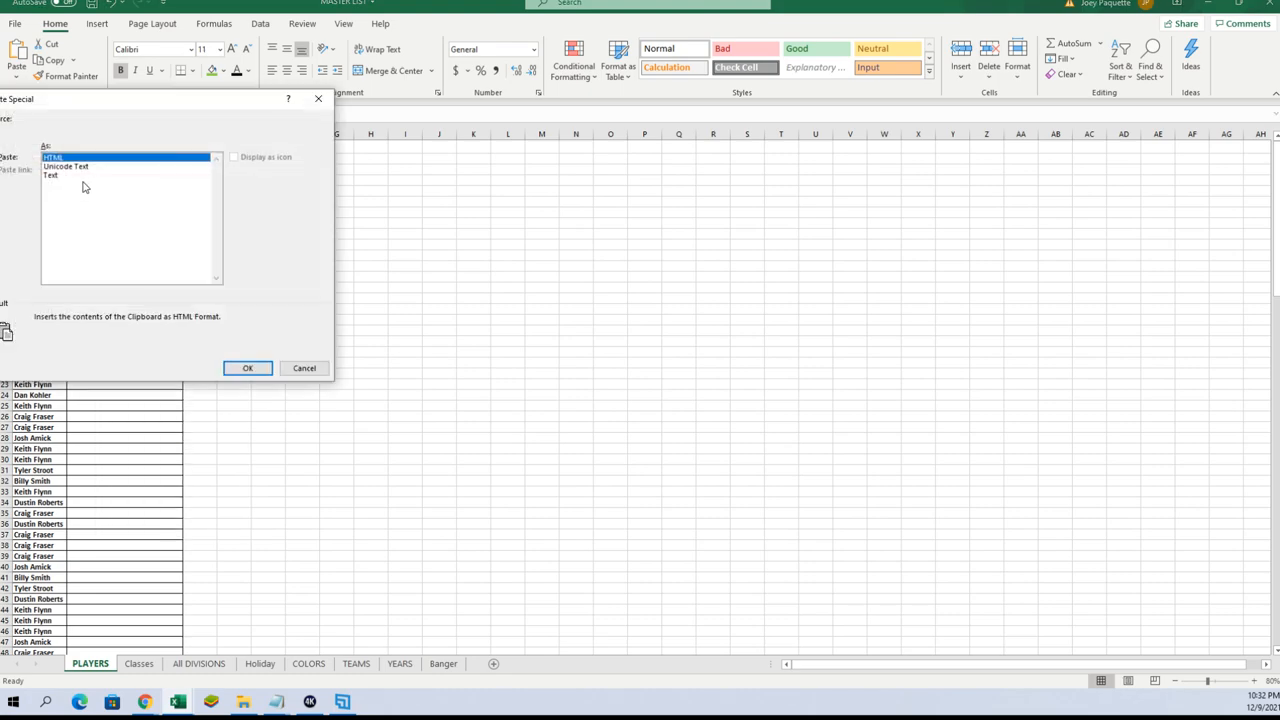
Step: Paste the shuffled card names into the NAMES column as plain Text
{"action": "left_click", "coordinate": [51, 175]}
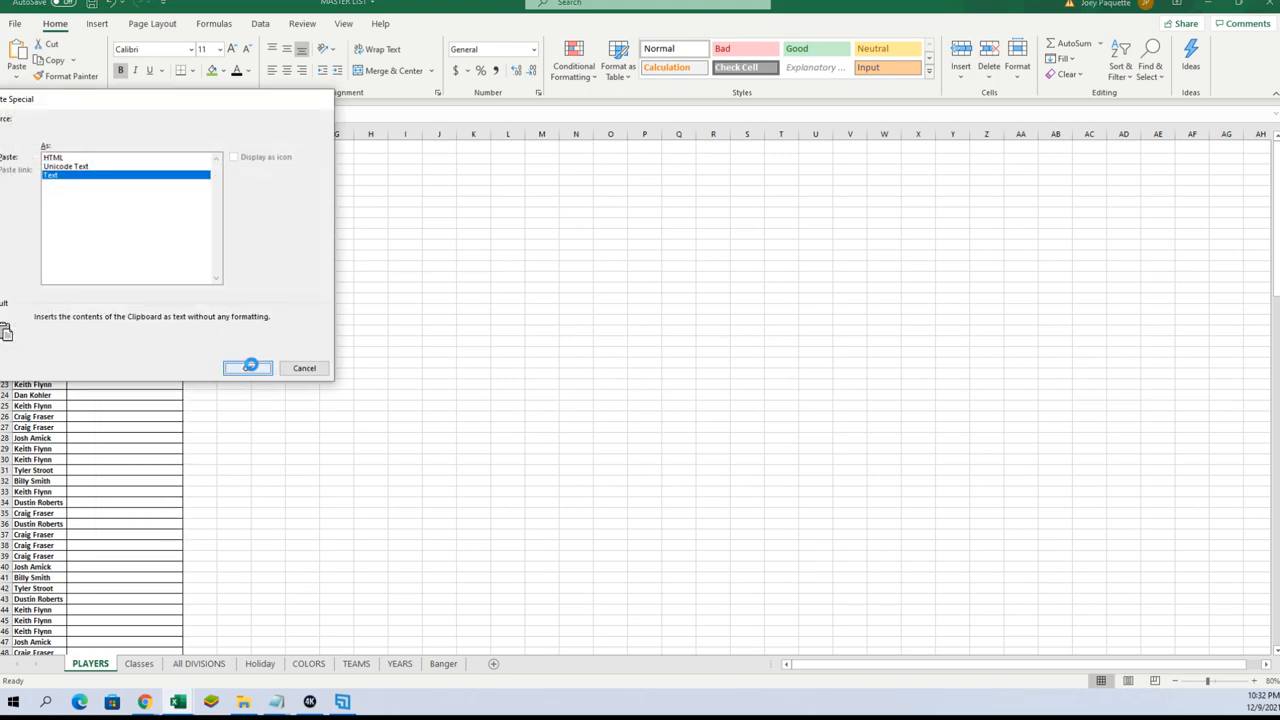
{"action": "left_click", "coordinate": [247, 368]}
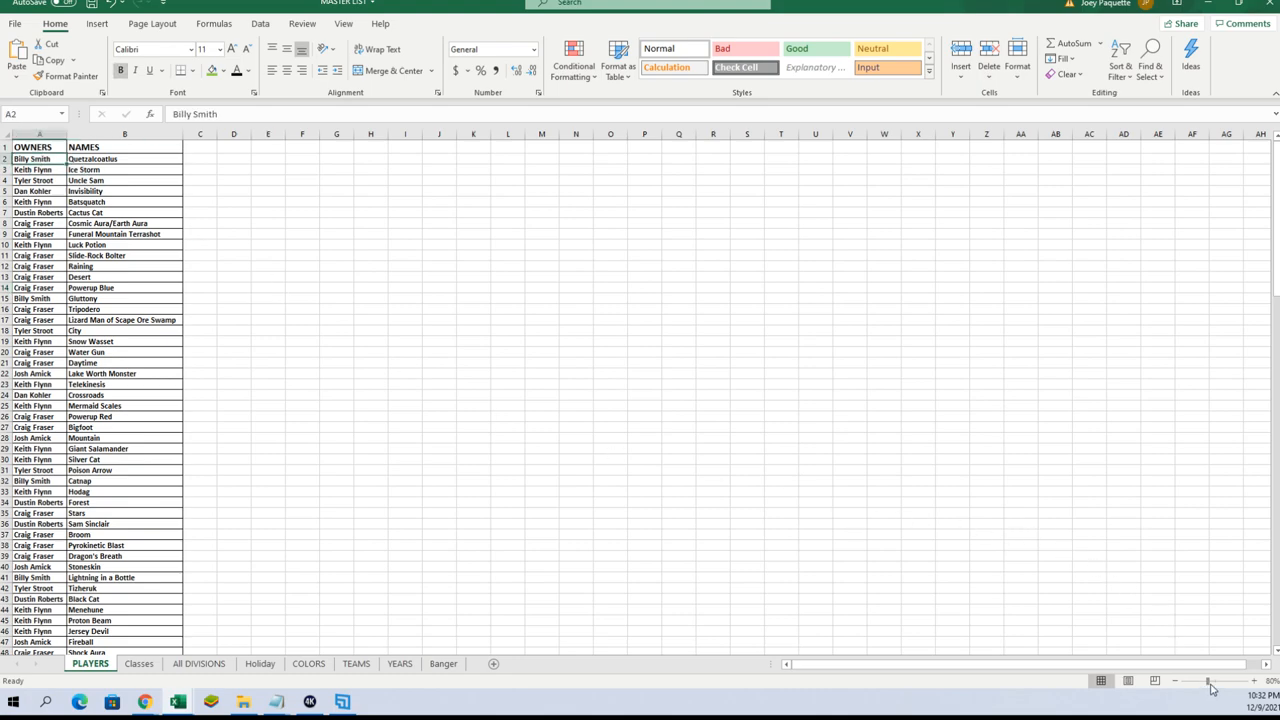
{"action": "left_click_drag", "start_coordinate": [1210, 681], "coordinate": [1255, 681]}
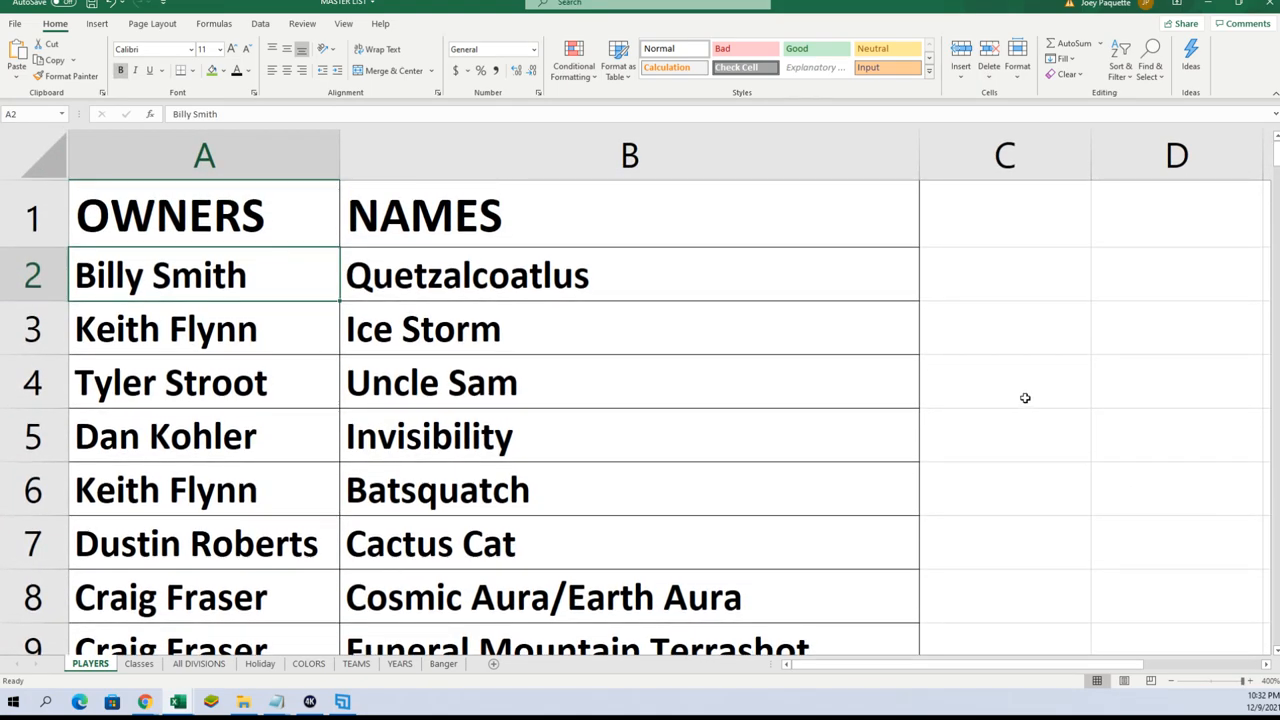
{"action": "mouse_move", "coordinate": [1024, 394]}
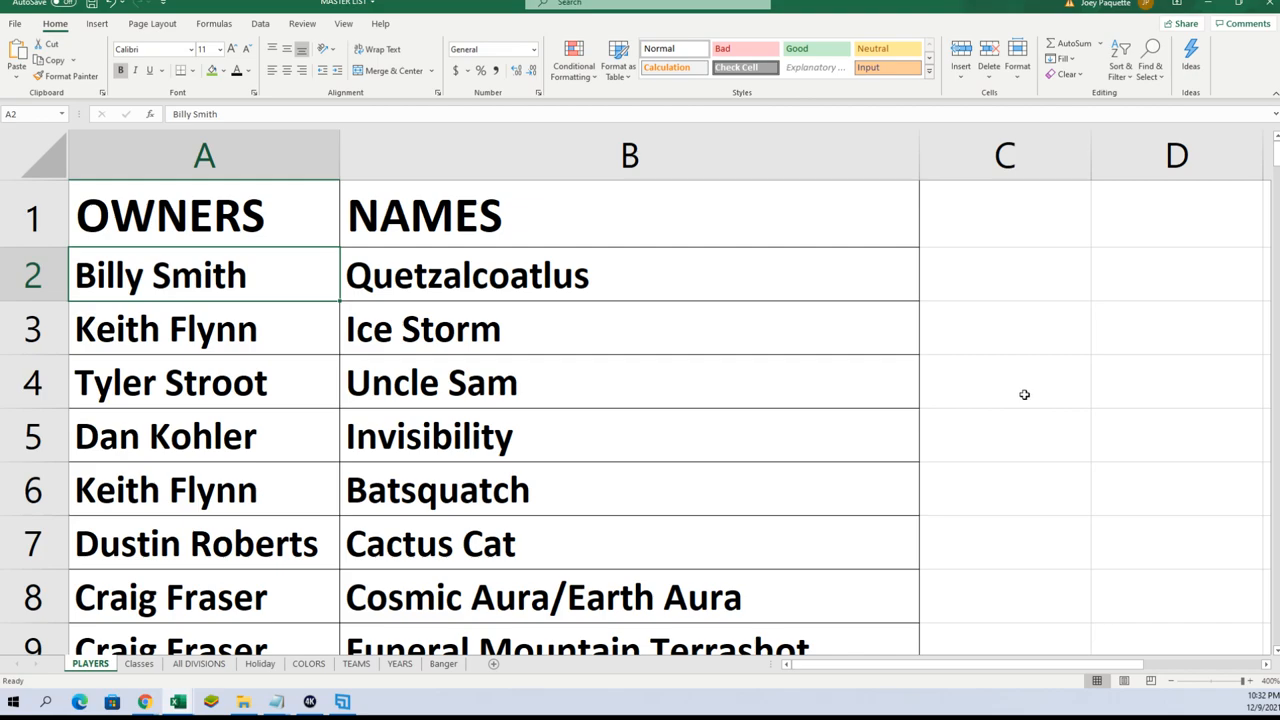
{"action": "mouse_move", "coordinate": [1160, 305]}
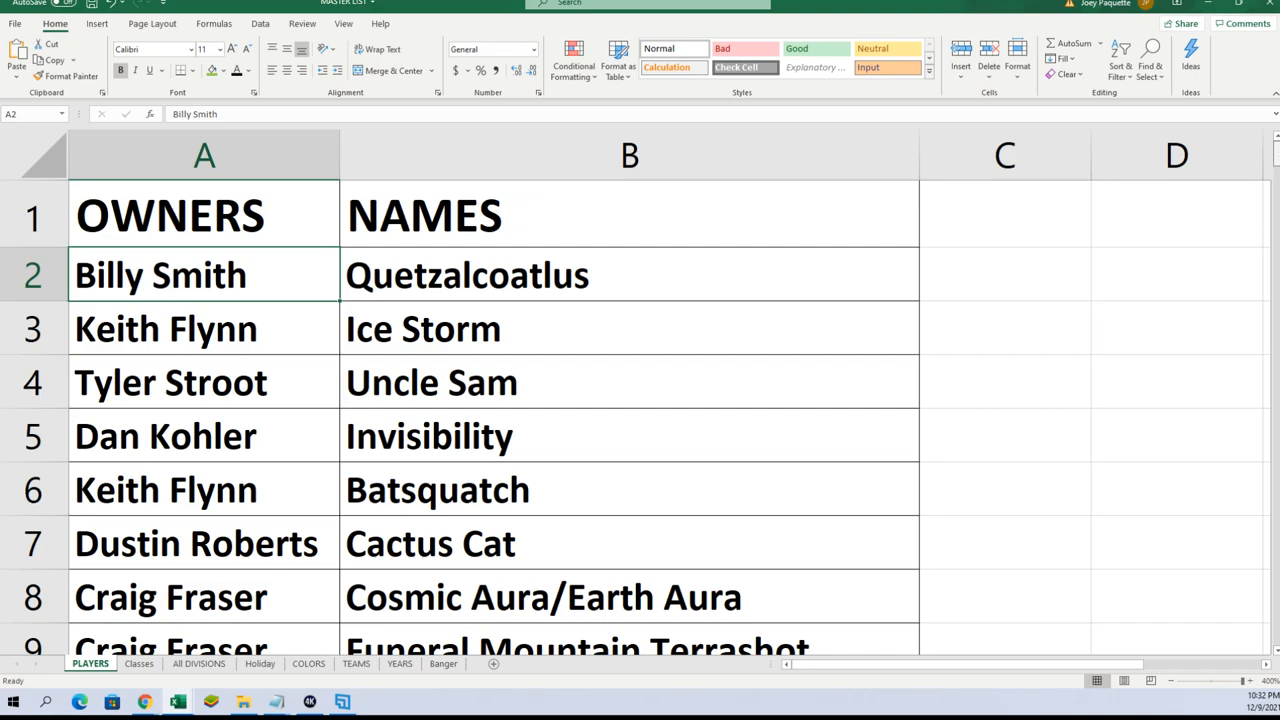
{"action": "scroll", "scroll_direction": "down", "scroll_amount": 3}
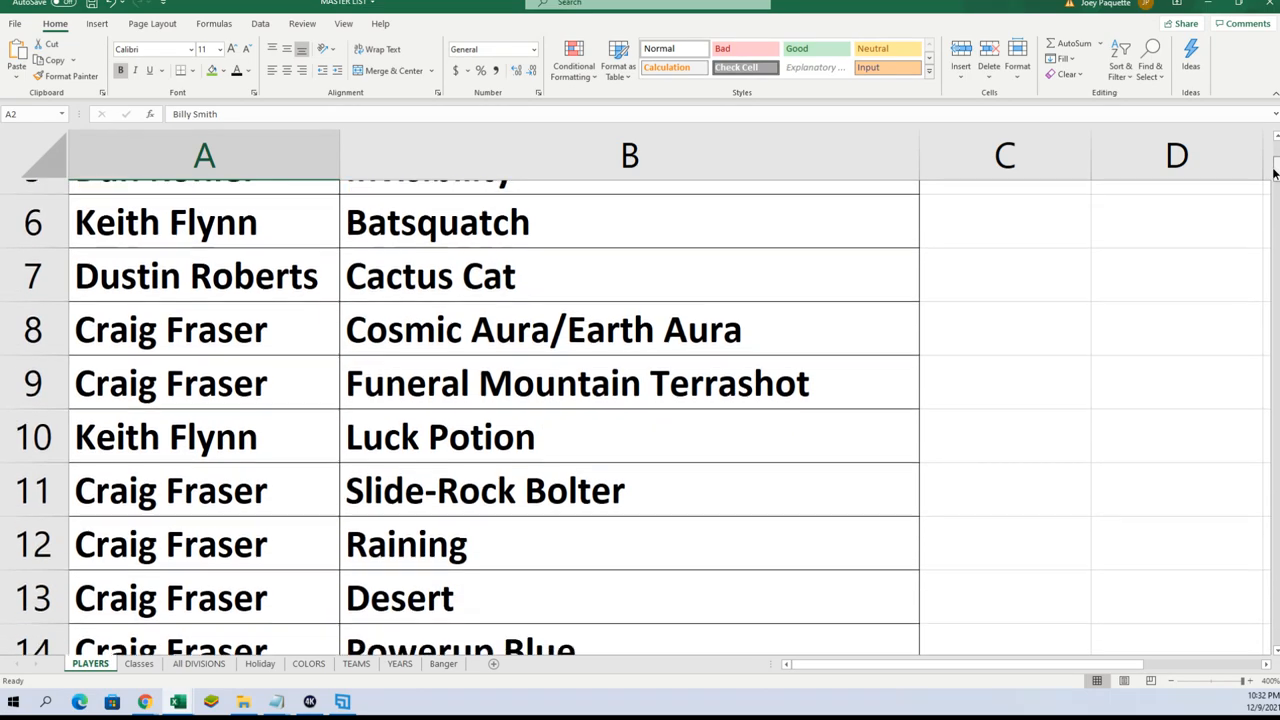
{"action": "scroll", "scroll_direction": "down", "scroll_amount": 3}
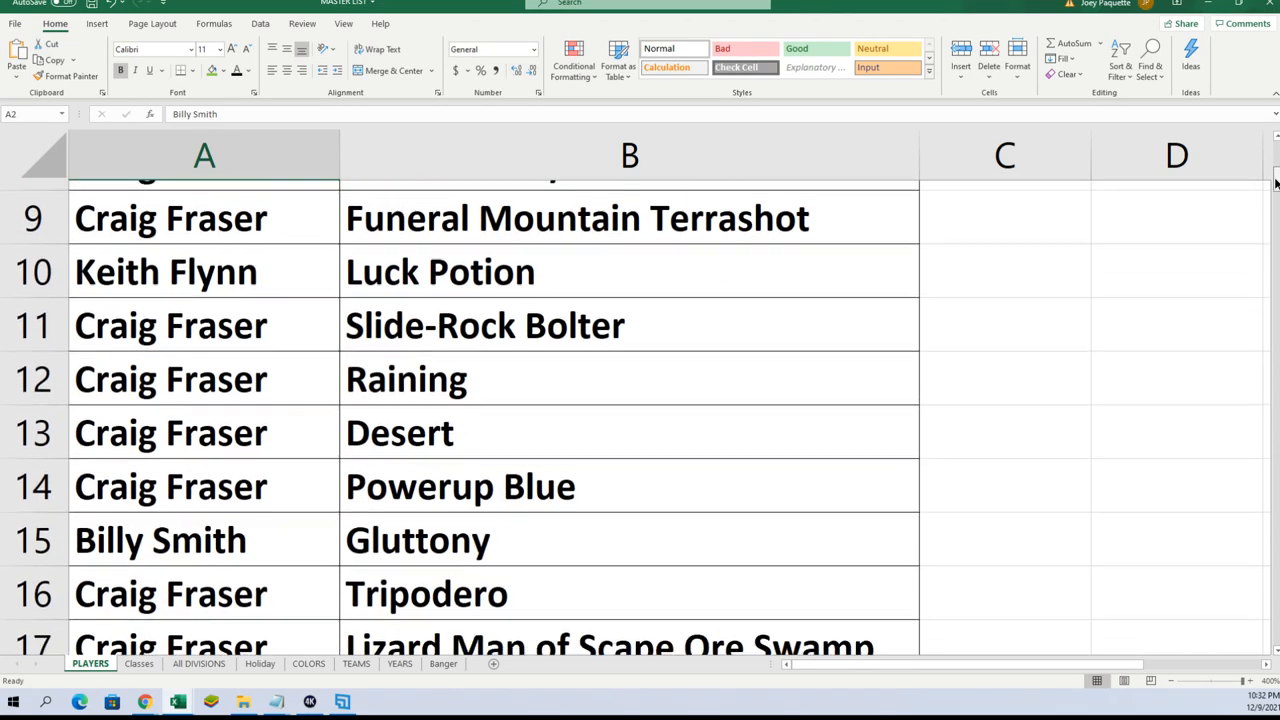
{"action": "scroll", "scroll_direction": "down", "scroll_amount": 3}
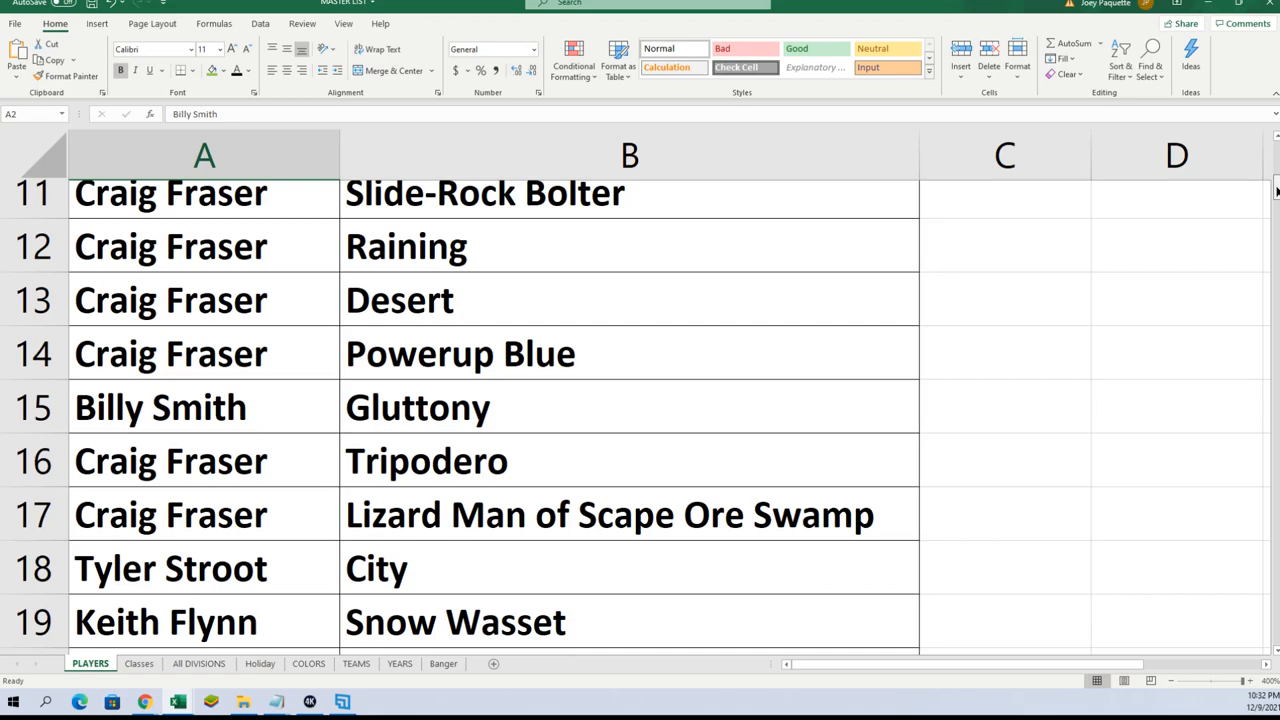
{"action": "scroll", "scroll_direction": "down", "scroll_amount": 3}
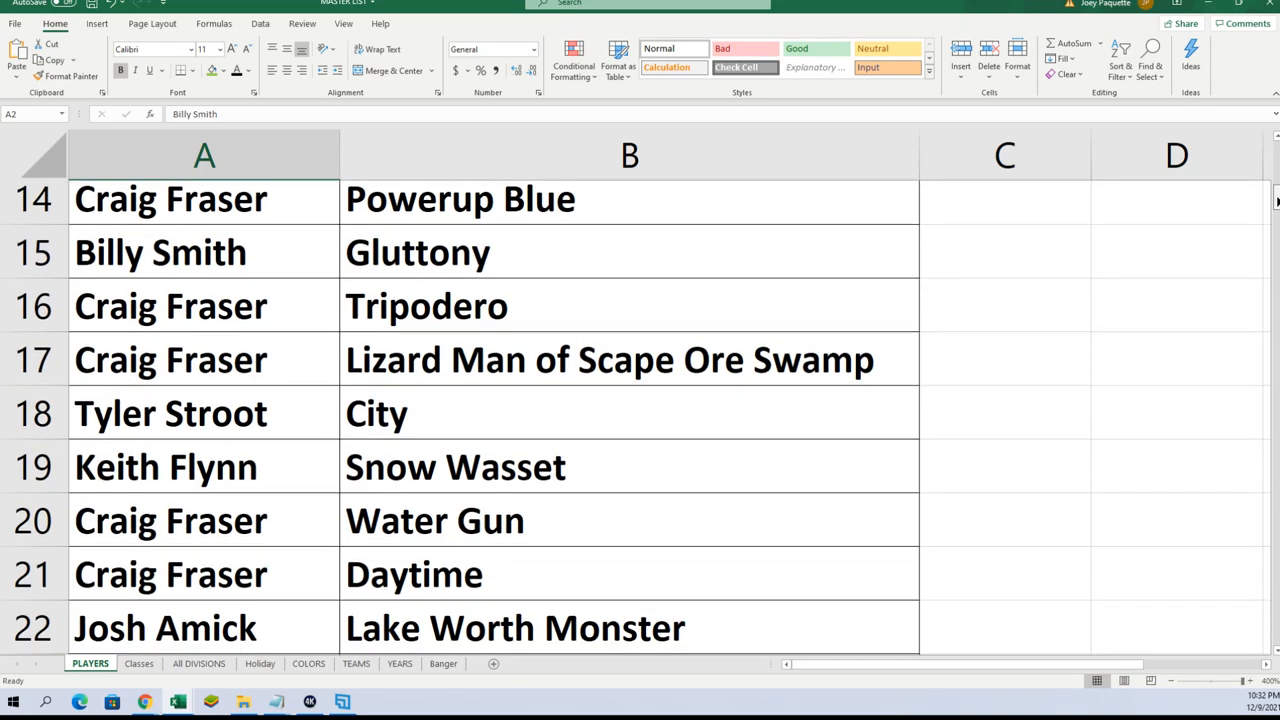
{"action": "scroll", "scroll_direction": "down", "scroll_amount": 3}
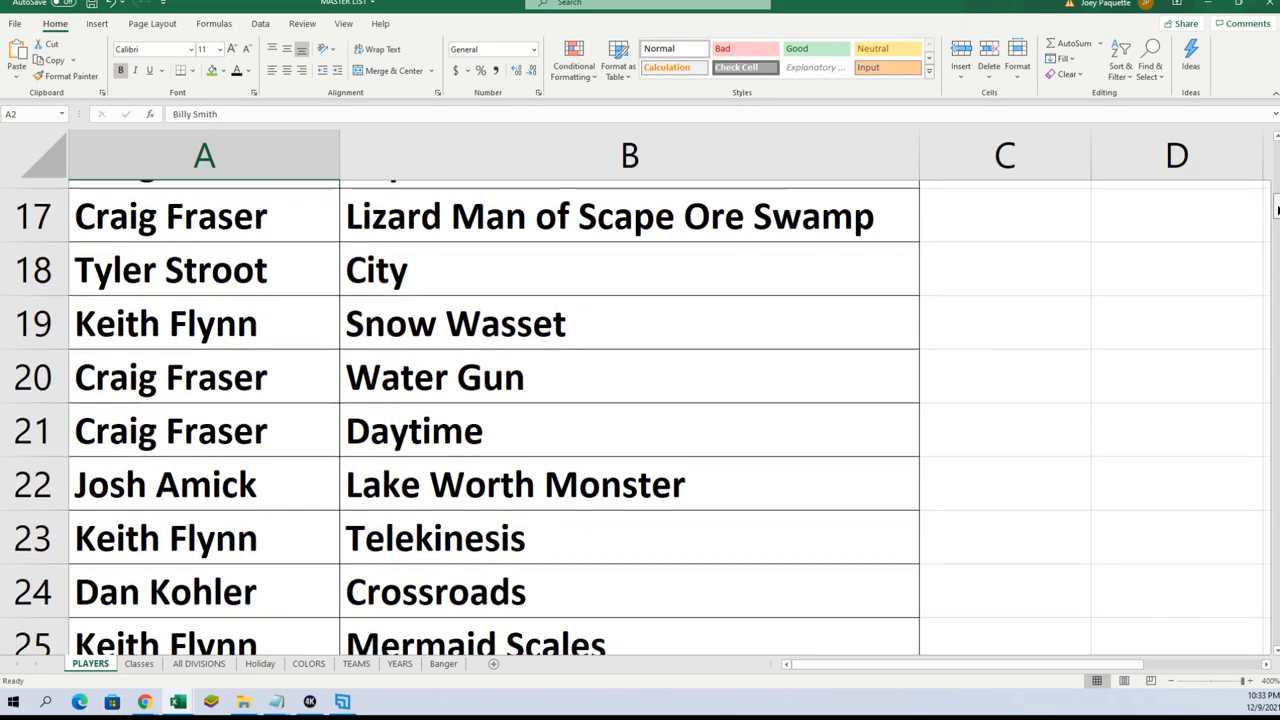
{"action": "scroll", "scroll_direction": "down", "scroll_amount": 3}
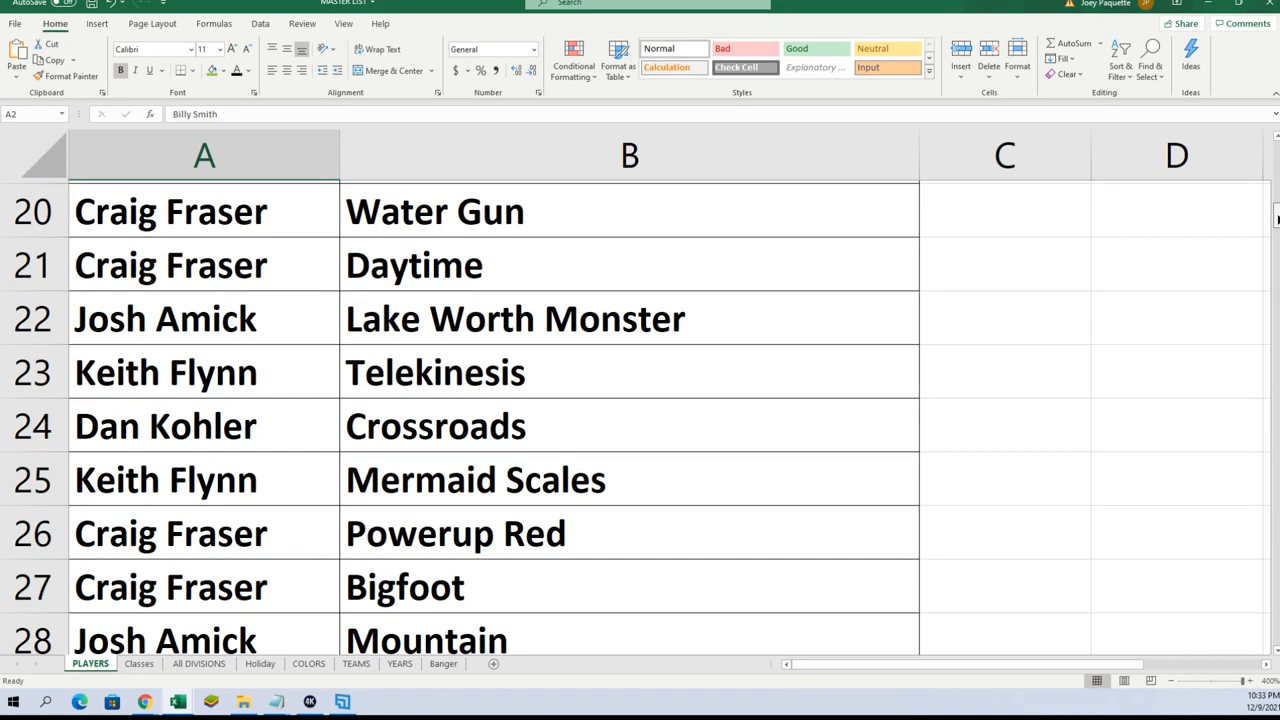
{"action": "scroll", "scroll_direction": "down", "scroll_amount": 3}
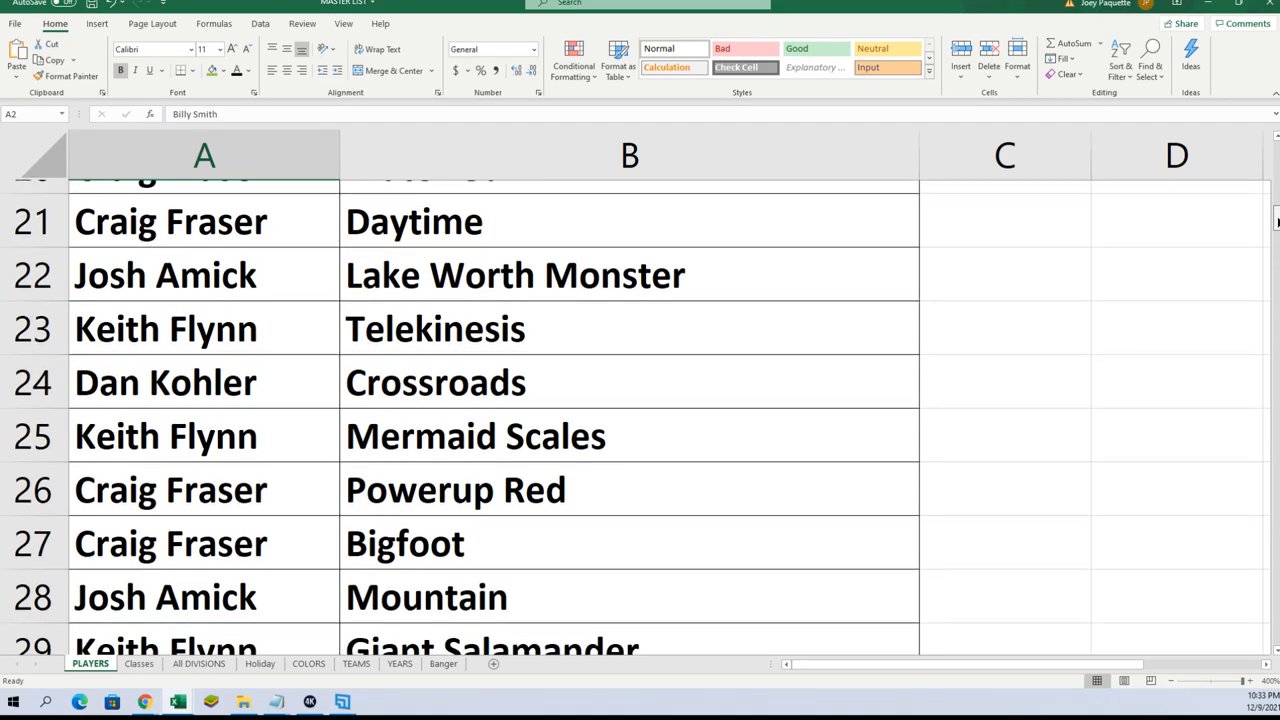
{"action": "scroll", "scroll_direction": "down", "scroll_amount": 3}
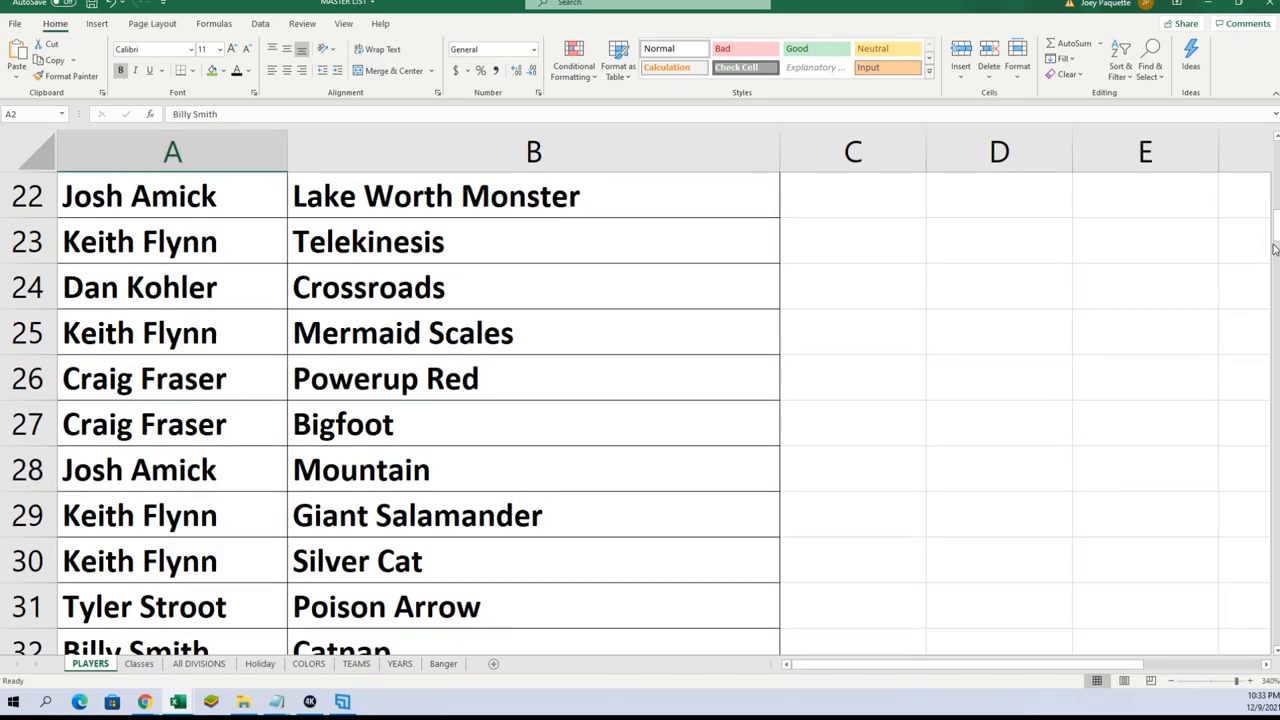
{"action": "scroll", "scroll_direction": "down", "scroll_amount": 3}
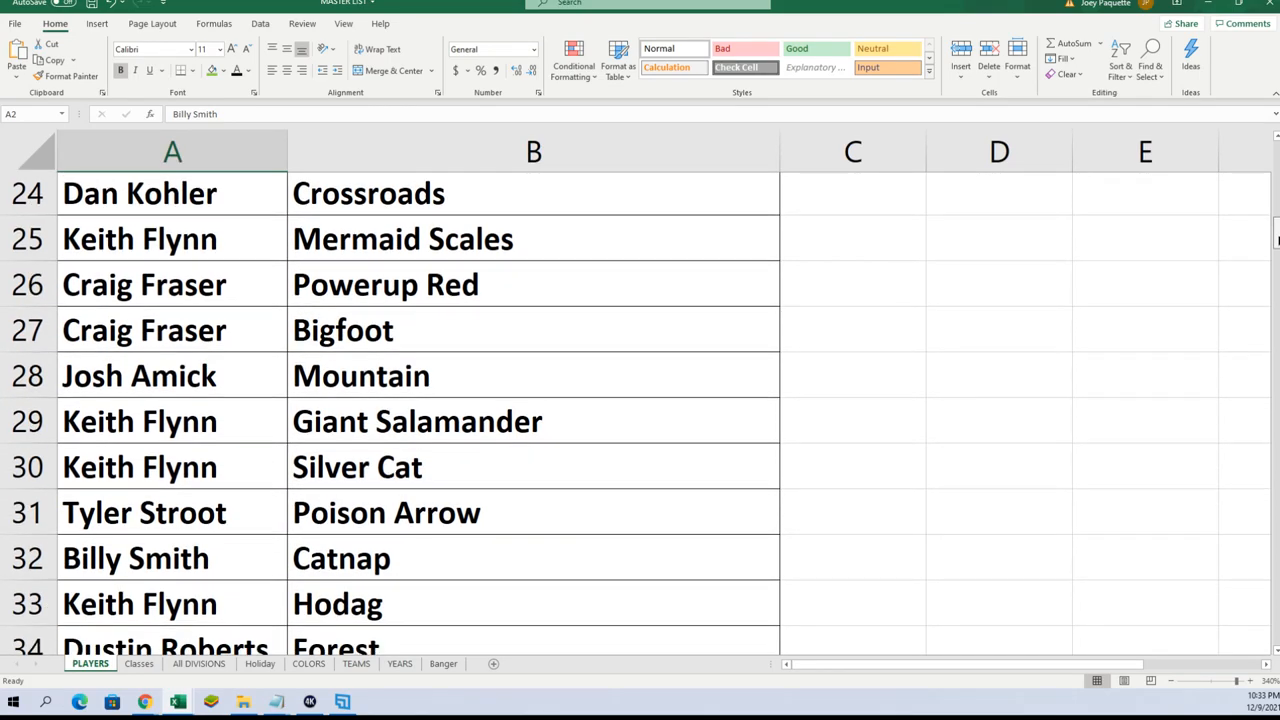
{"action": "scroll", "scroll_direction": "down", "scroll_amount": 3}
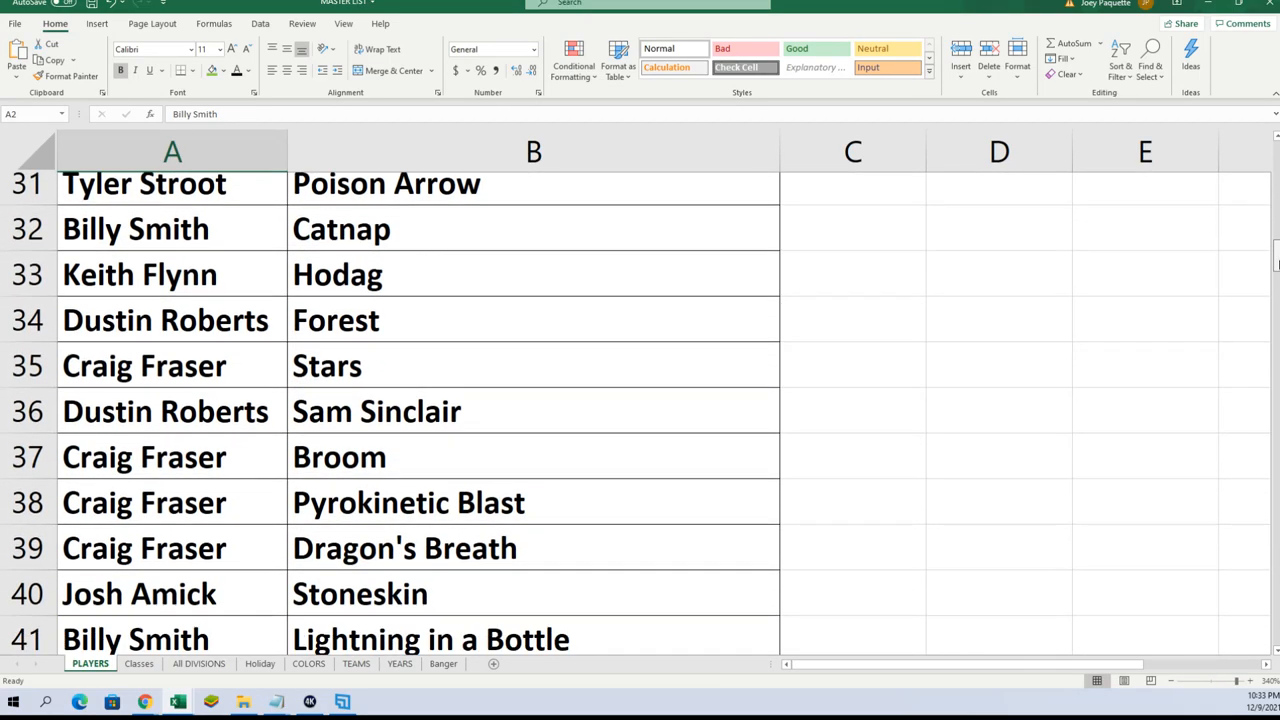
{"action": "scroll", "scroll_direction": "down", "scroll_amount": 3}
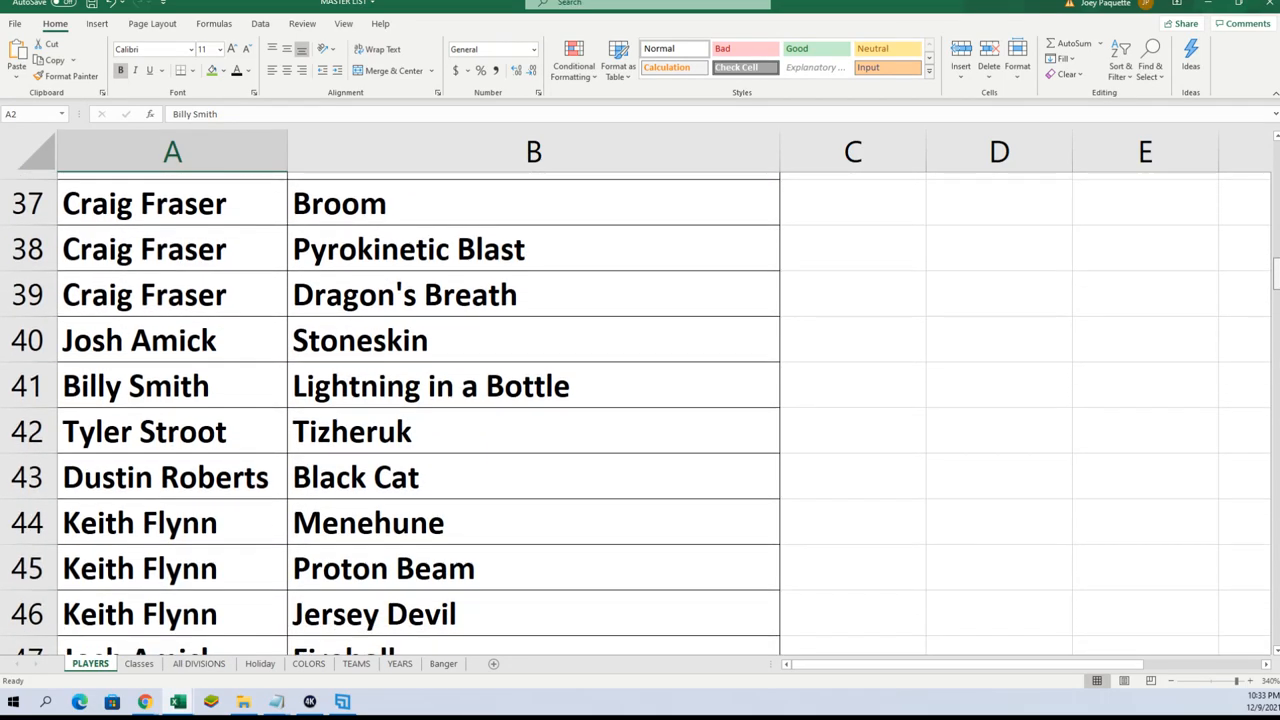
{"action": "scroll", "scroll_direction": "down", "scroll_amount": 3}
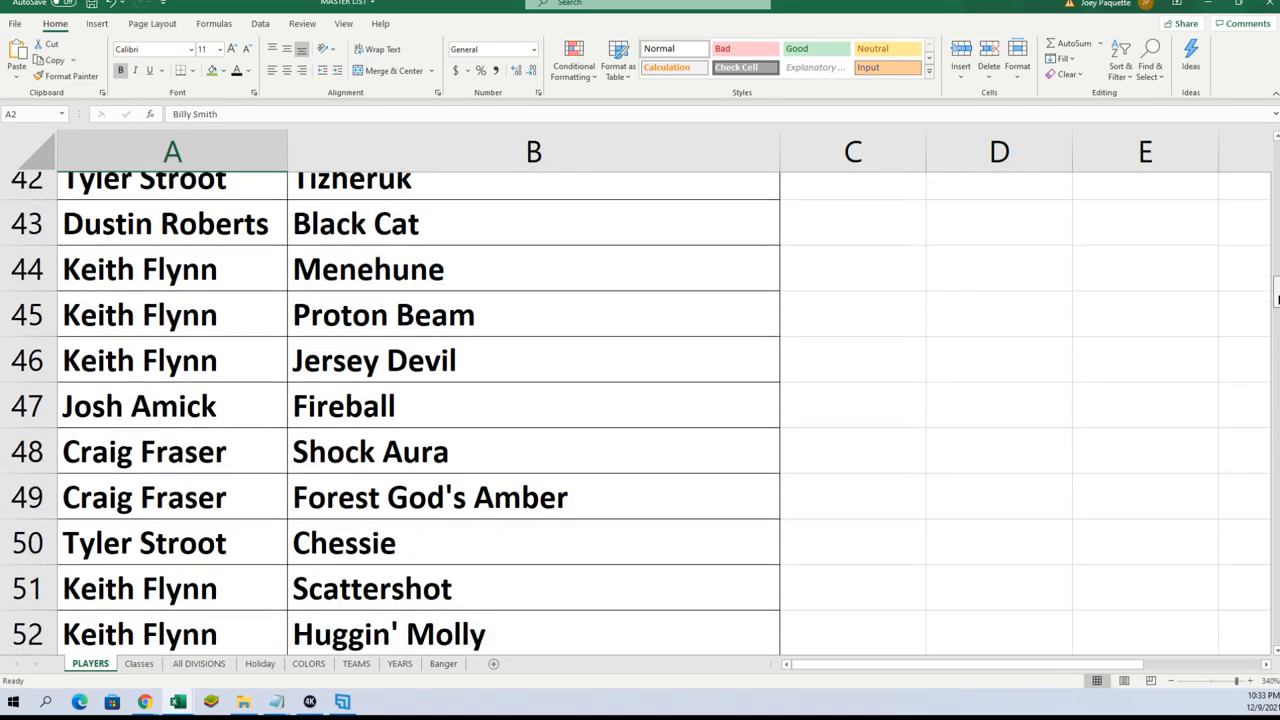
{"action": "scroll", "scroll_direction": "down", "scroll_amount": 3}
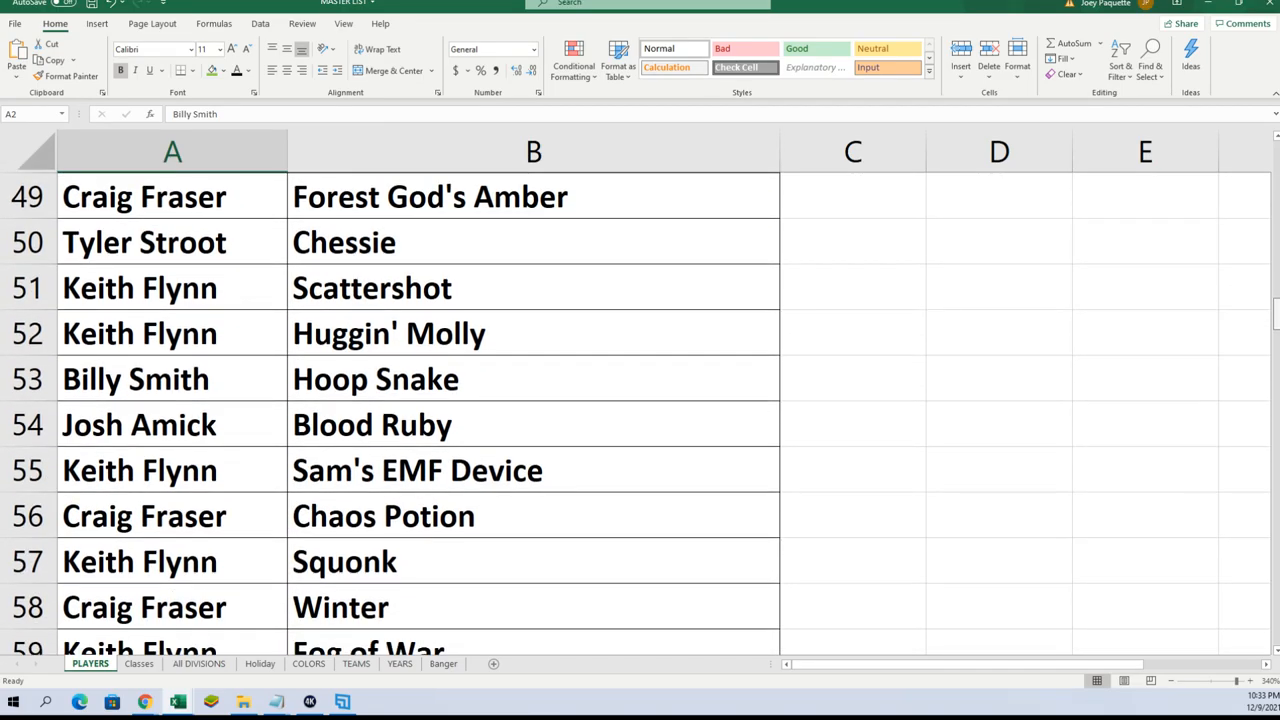
{"action": "scroll", "scroll_direction": "down", "scroll_amount": 3}
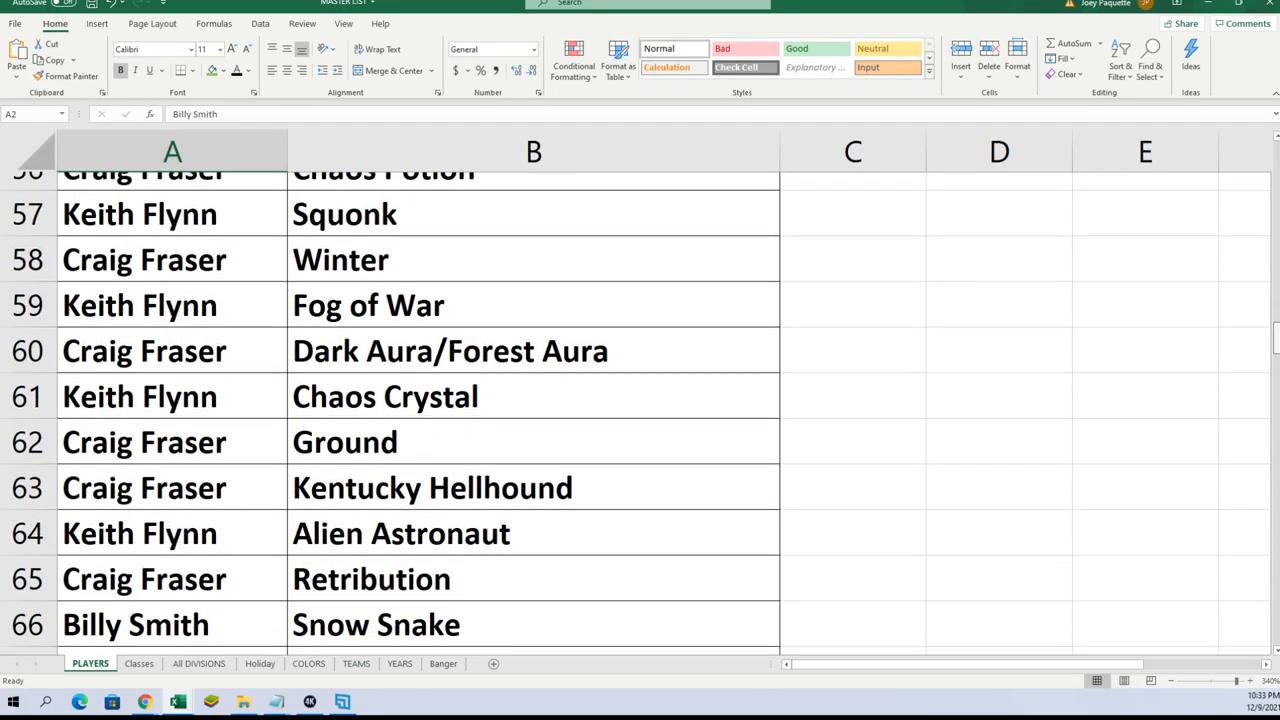
{"action": "scroll", "scroll_direction": "down", "scroll_amount": 3}
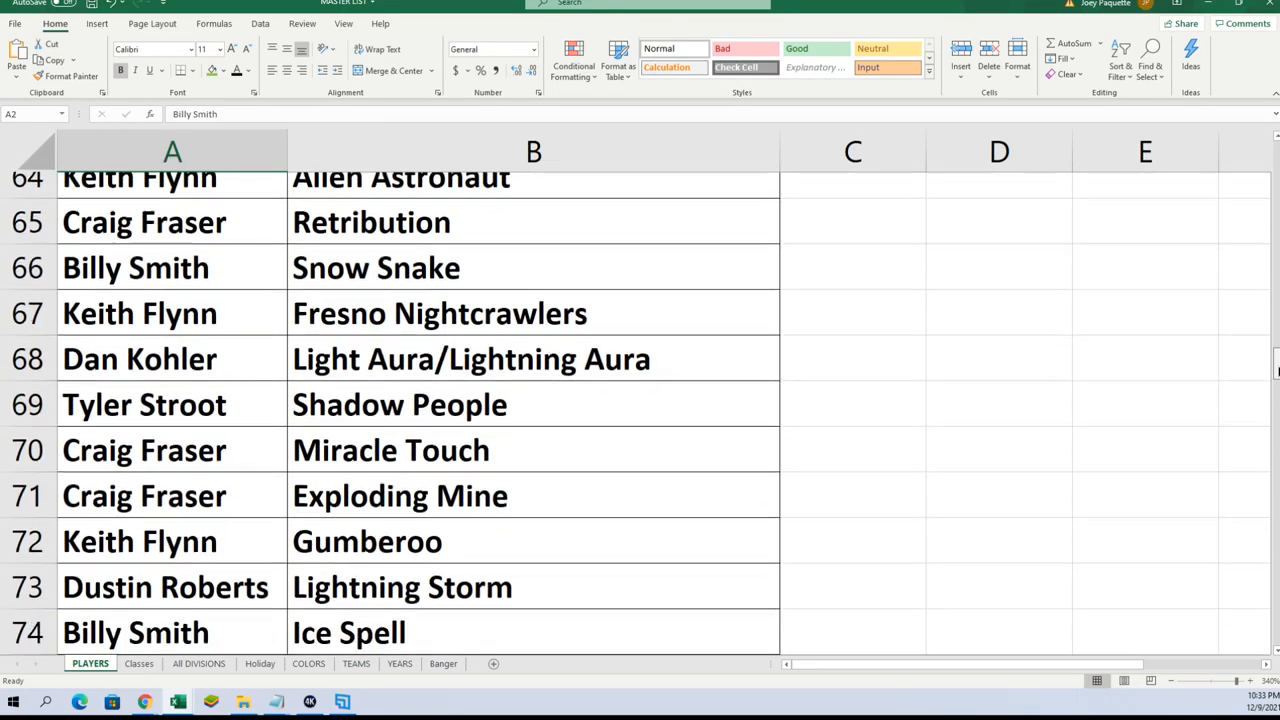
{"action": "scroll", "scroll_direction": "down", "scroll_amount": 3}
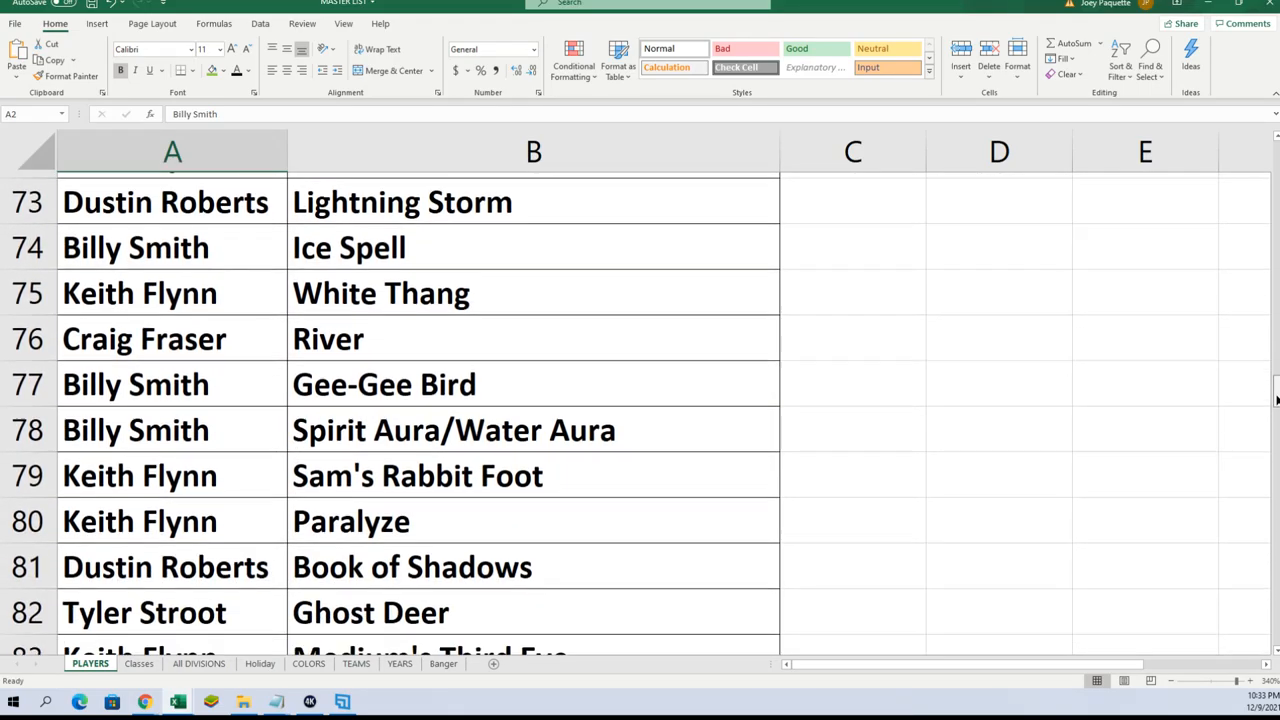
{"action": "scroll", "scroll_direction": "down", "scroll_amount": 3}
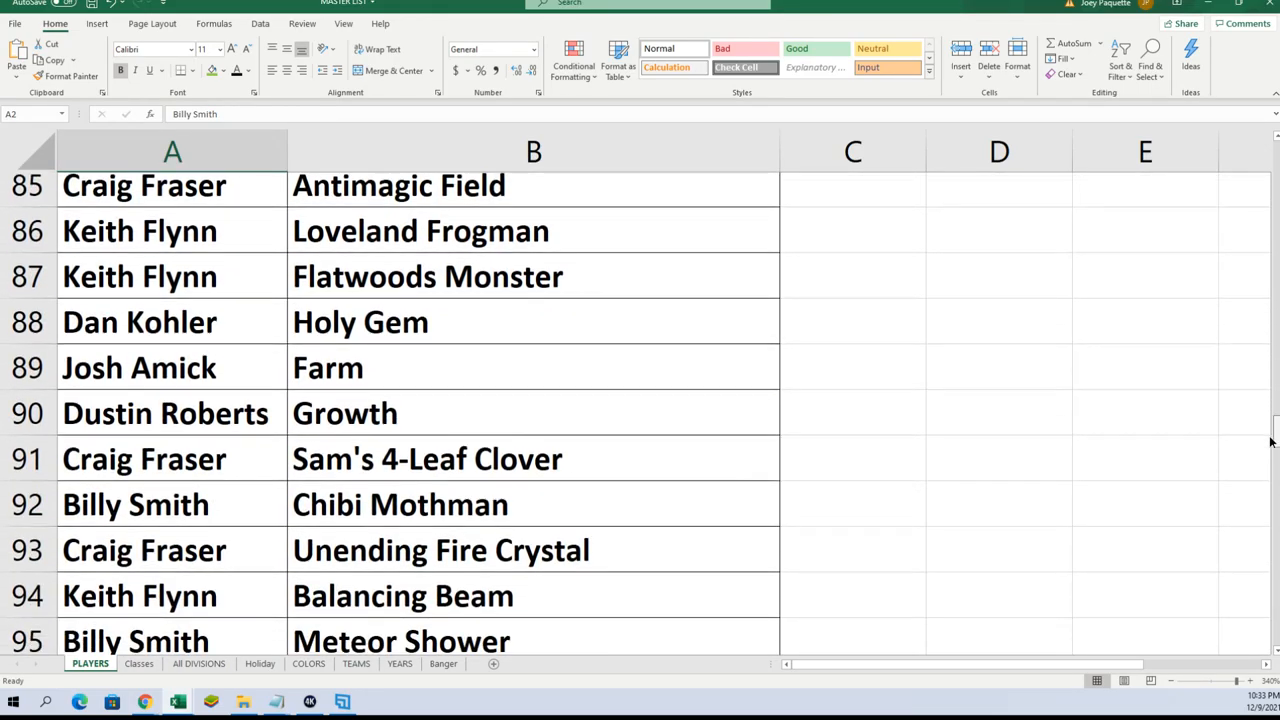
{"action": "scroll", "scroll_direction": "down", "scroll_amount": 3}
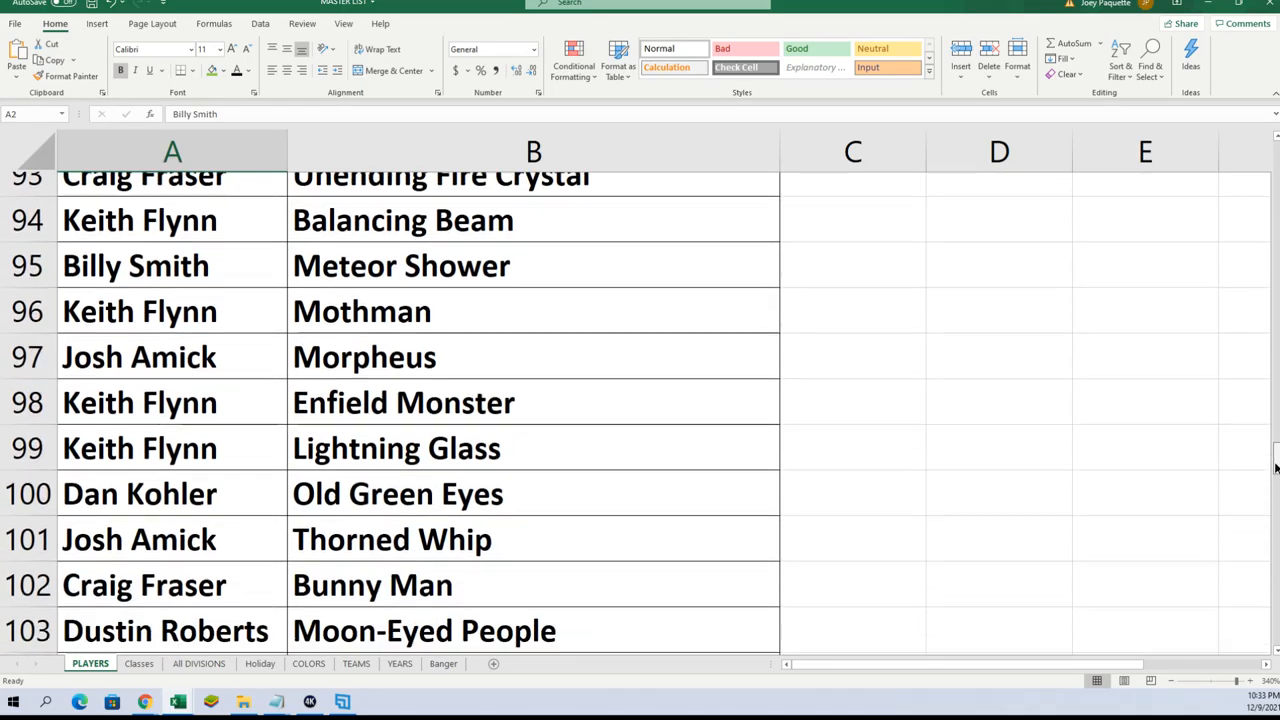
{"action": "scroll", "scroll_direction": "down", "scroll_amount": 3}
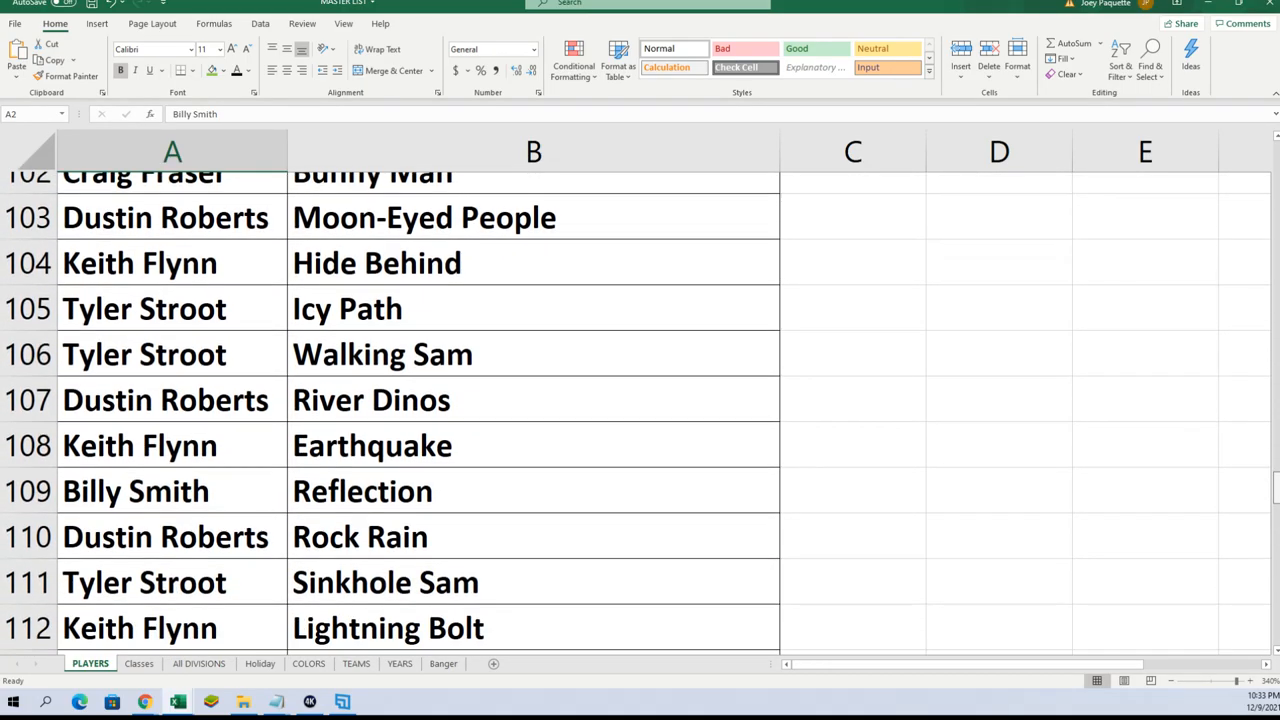
{"action": "scroll", "scroll_direction": "down", "scroll_amount": 3}
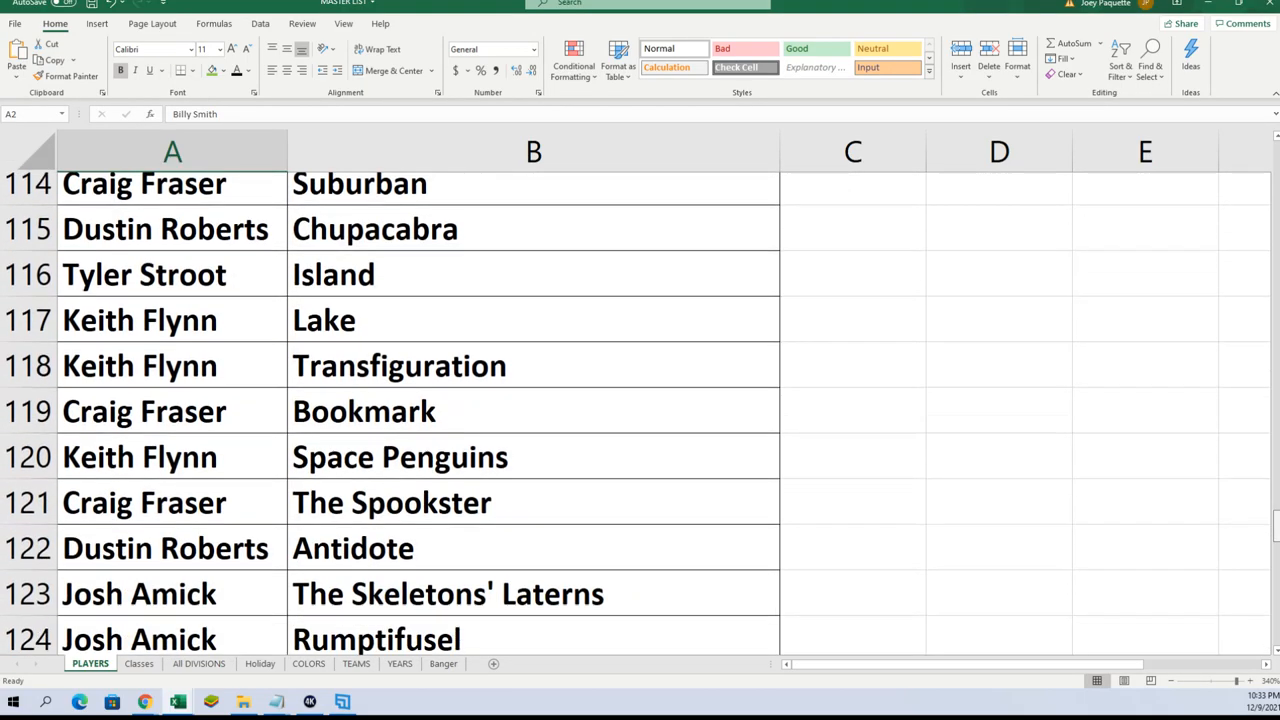
{"action": "scroll", "scroll_direction": "down", "scroll_amount": 3}
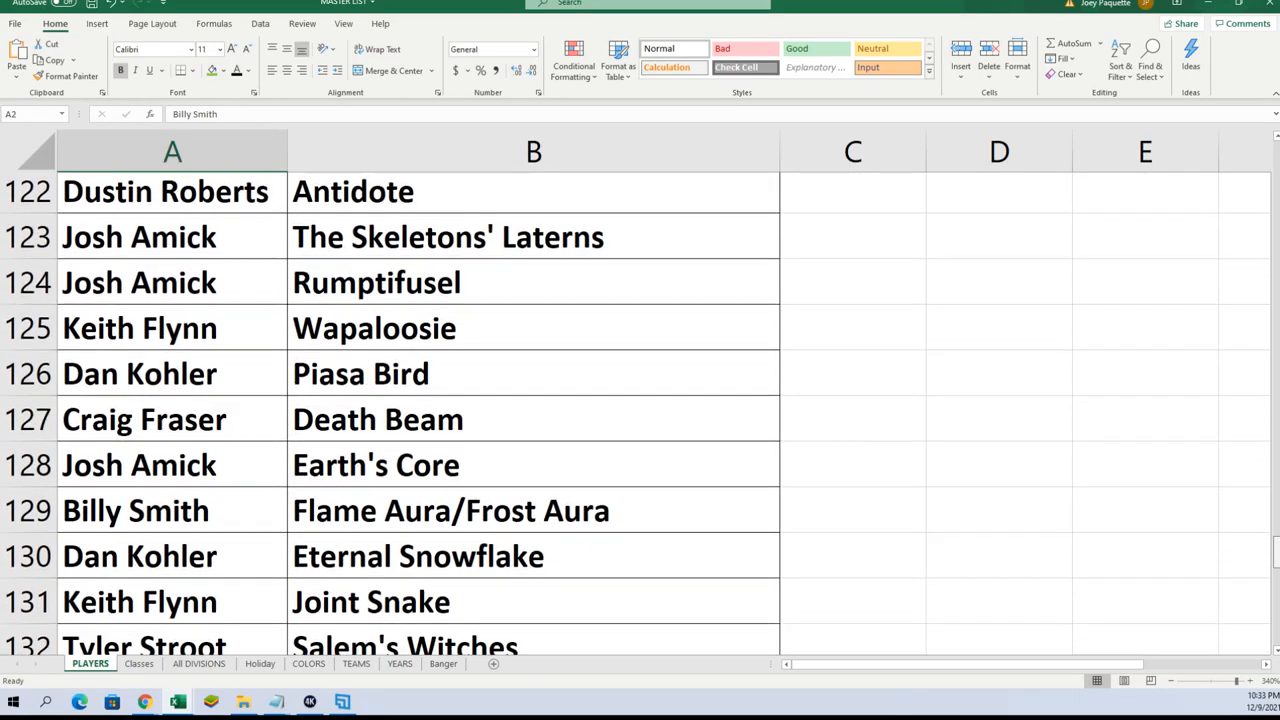
{"action": "scroll", "scroll_direction": "down", "scroll_amount": 3}
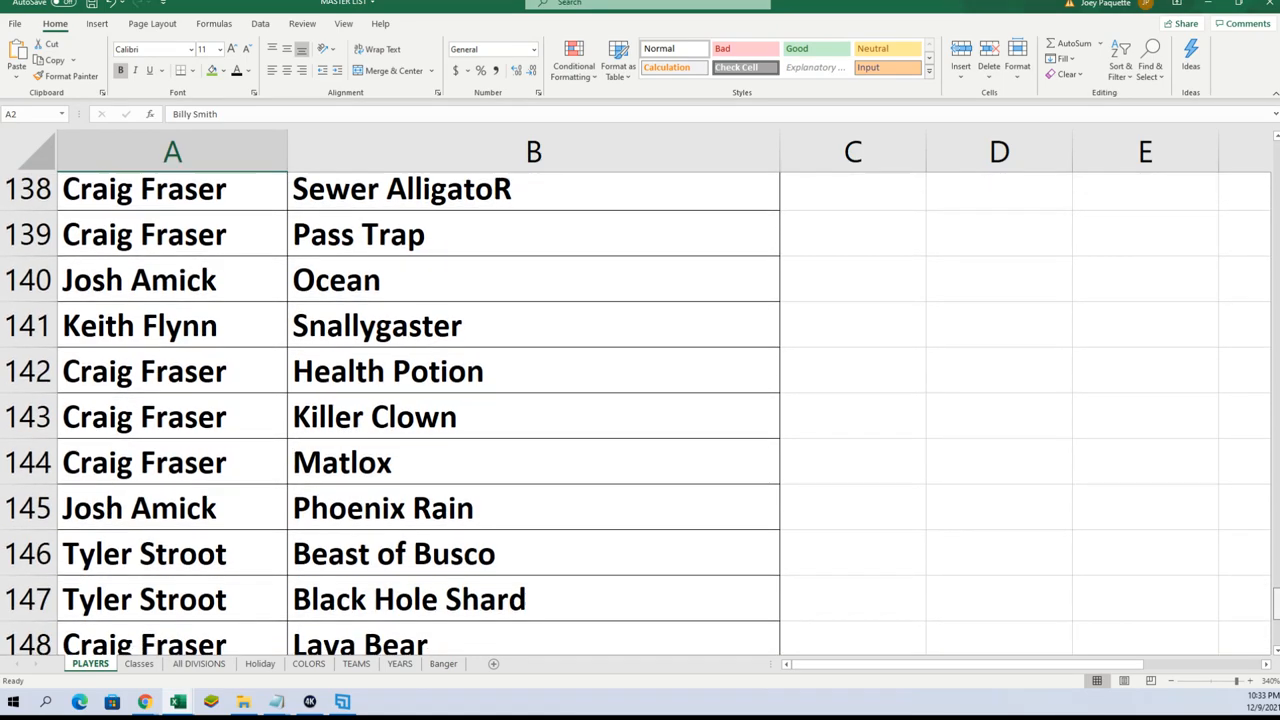
{"action": "scroll", "scroll_direction": "down", "scroll_amount": 3}
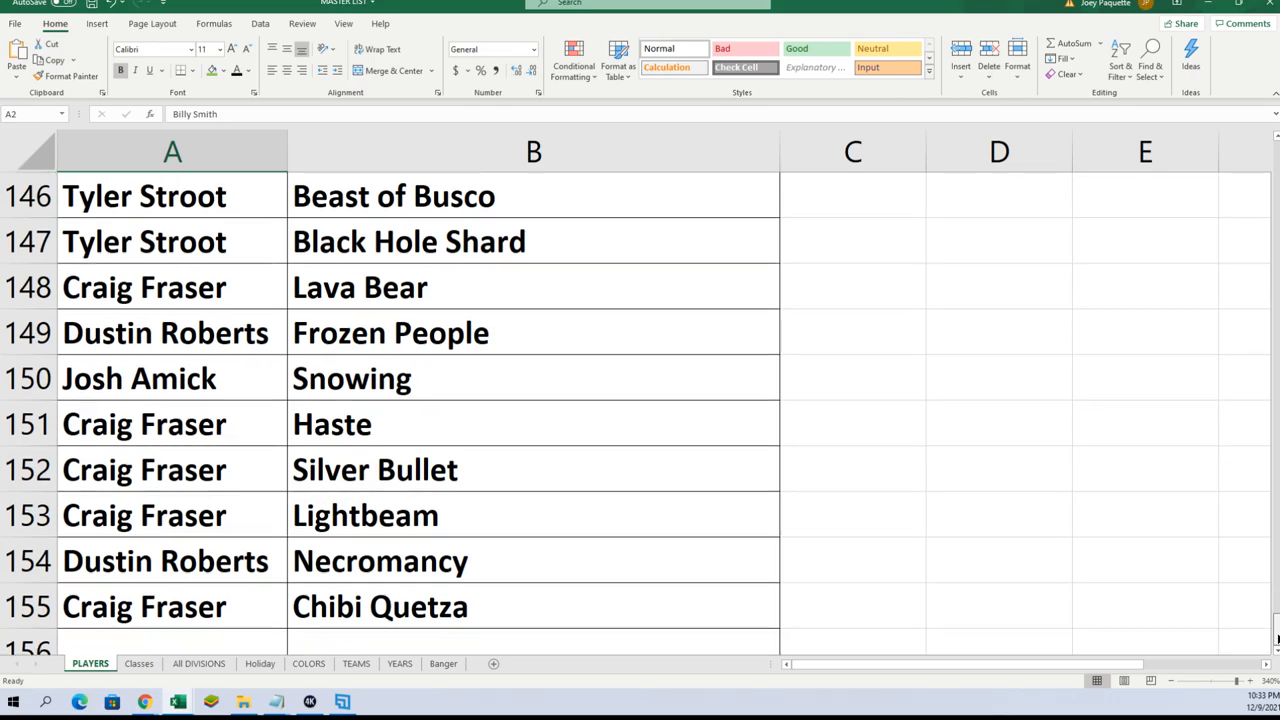
{"action": "scroll", "scroll_direction": "up", "scroll_amount": 3}
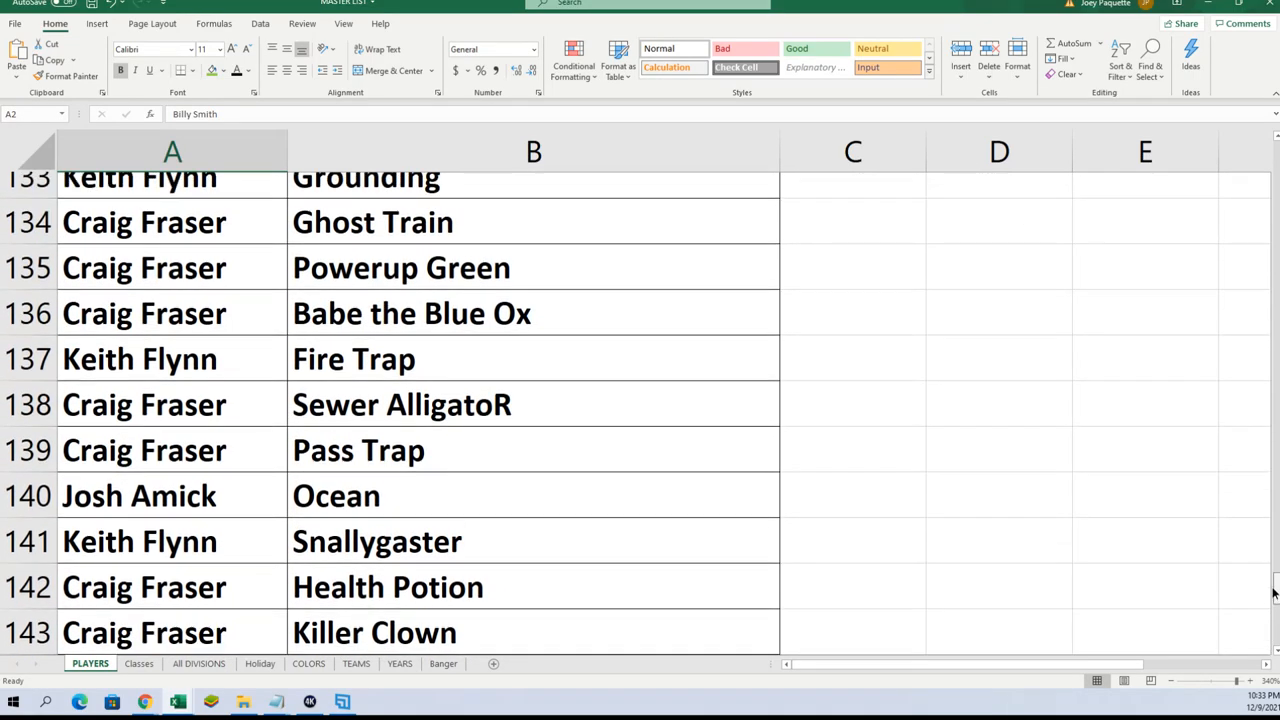
{"action": "scroll", "scroll_direction": "up", "scroll_amount": 3}
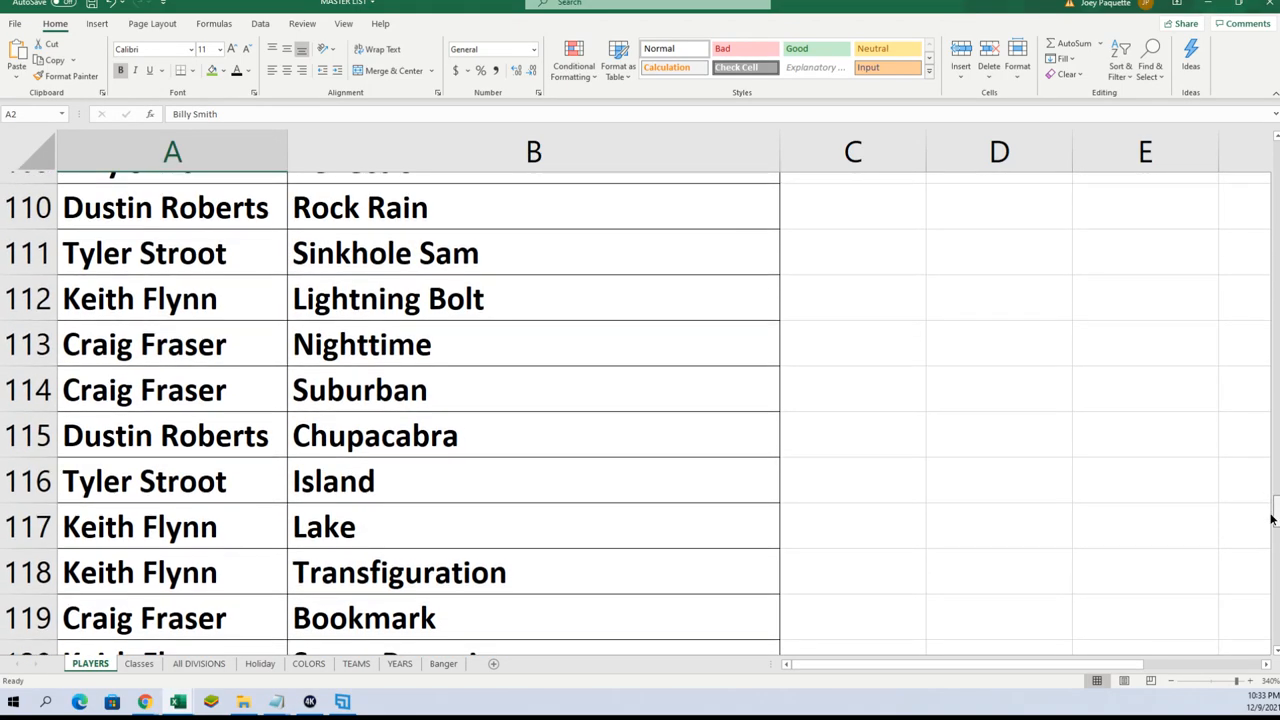
{"action": "scroll", "scroll_direction": "up", "scroll_amount": 3}
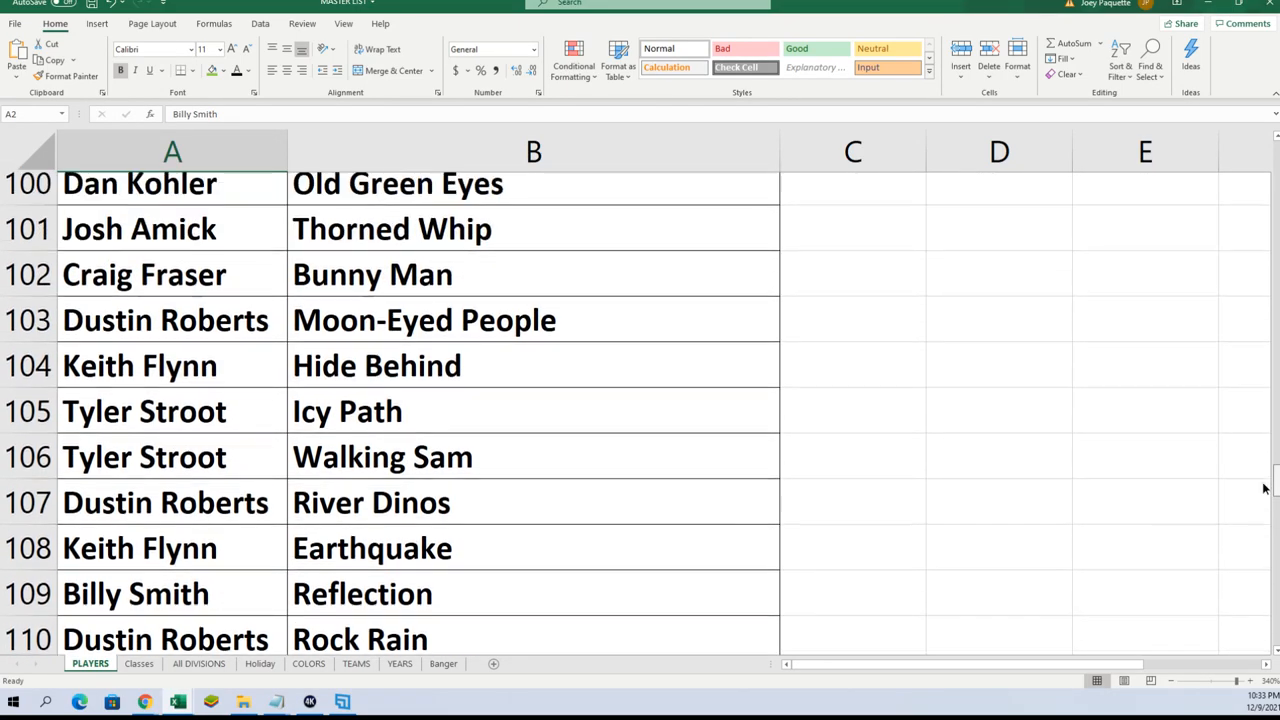
{"action": "scroll", "scroll_direction": "up", "scroll_amount": 3}
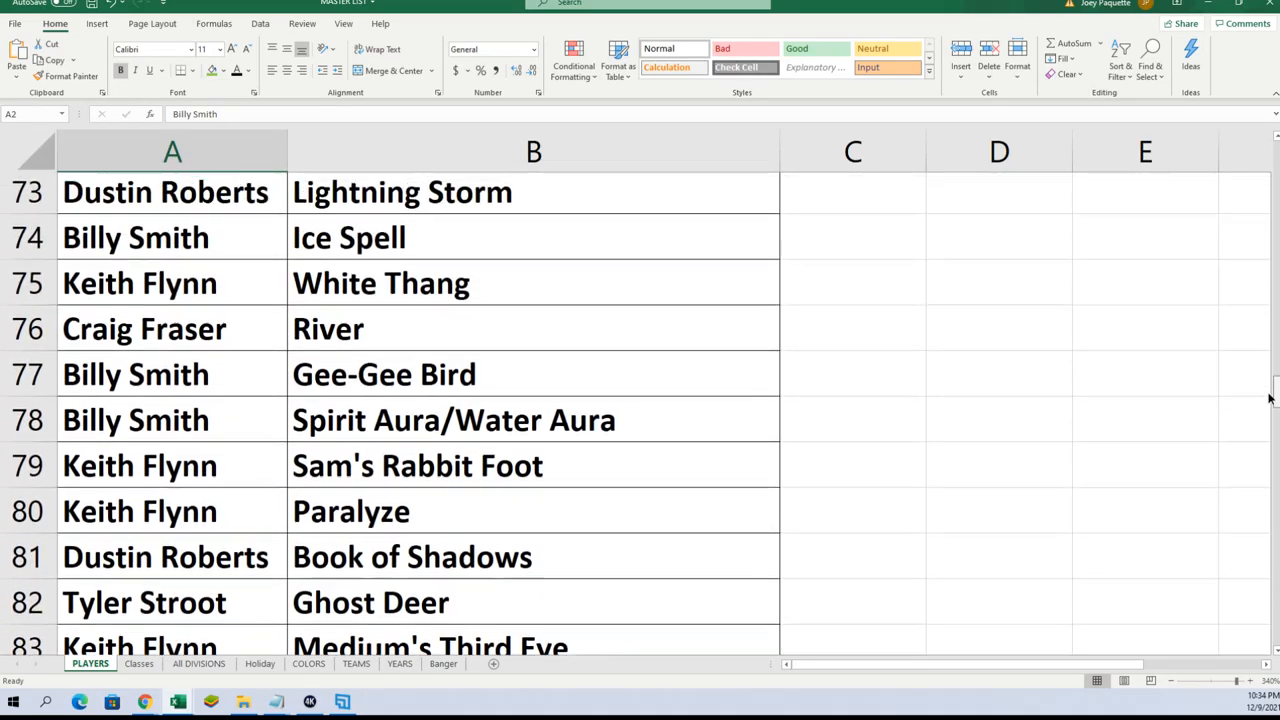
{"action": "scroll", "scroll_direction": "up", "scroll_amount": 3}
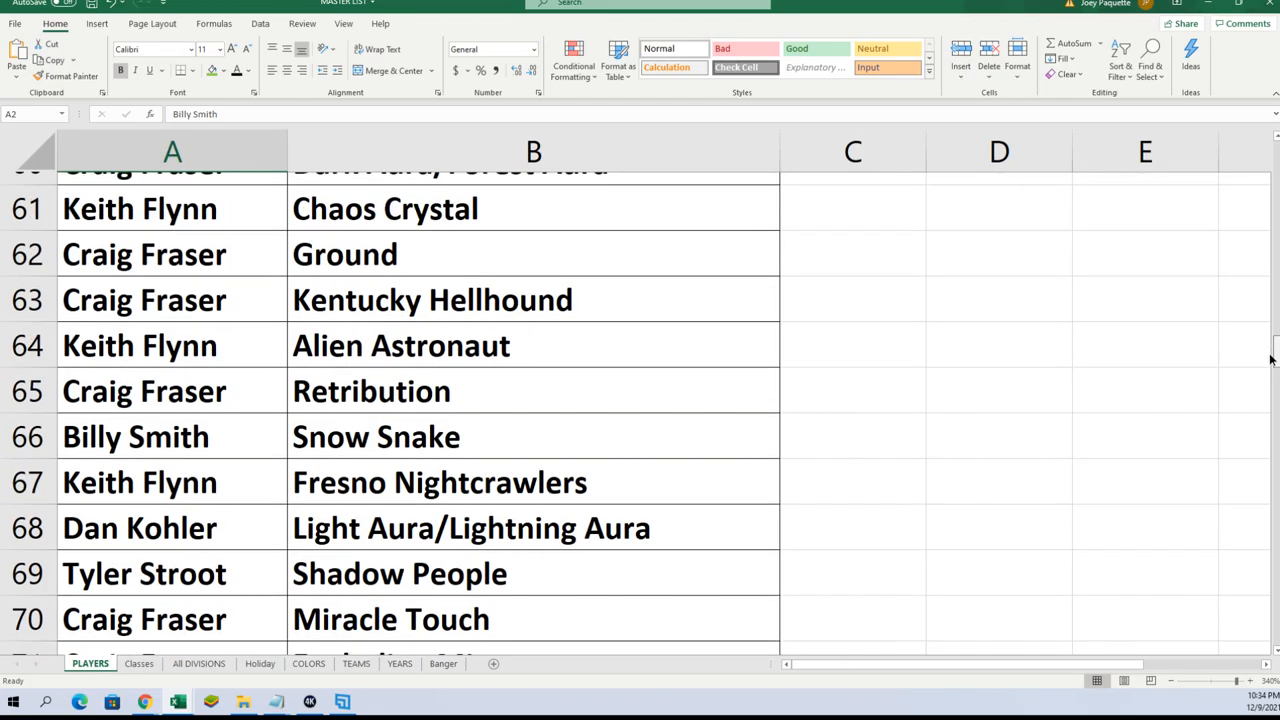
{"action": "scroll", "scroll_direction": "up", "scroll_amount": 3}
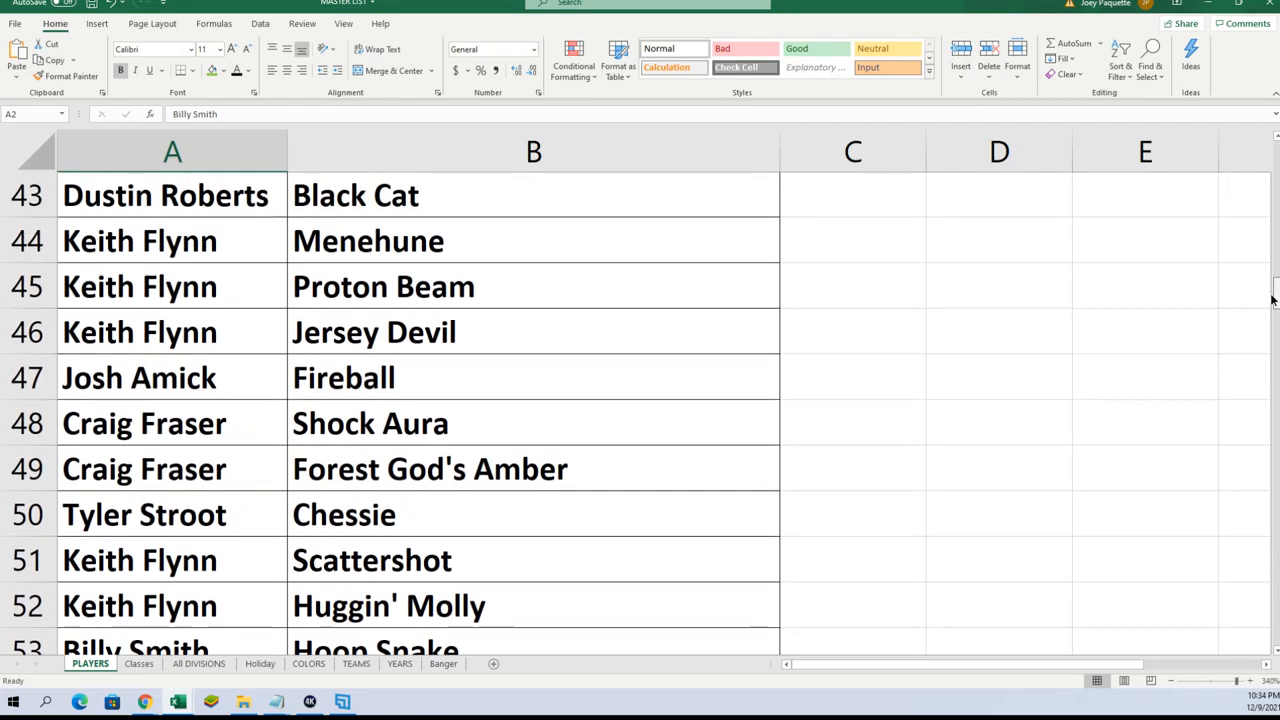
{"action": "scroll", "scroll_direction": "up", "scroll_amount": 3}
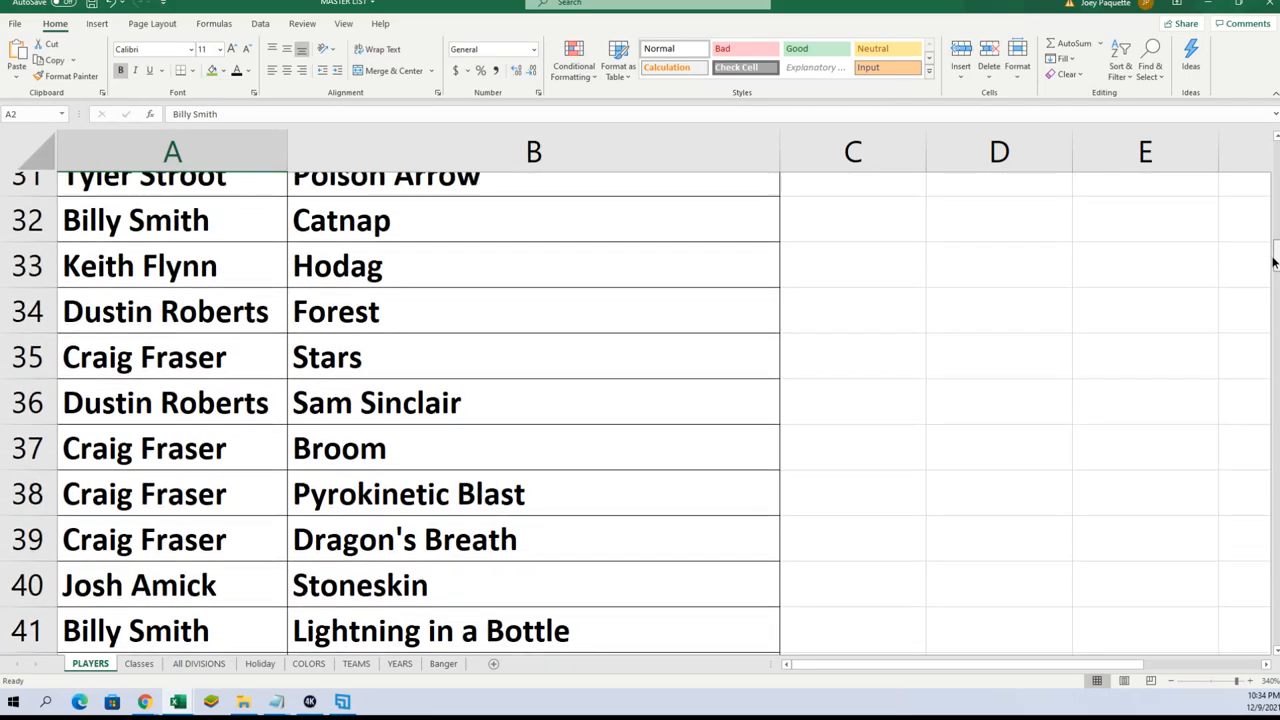
{"action": "scroll", "scroll_direction": "up", "scroll_amount": 3}
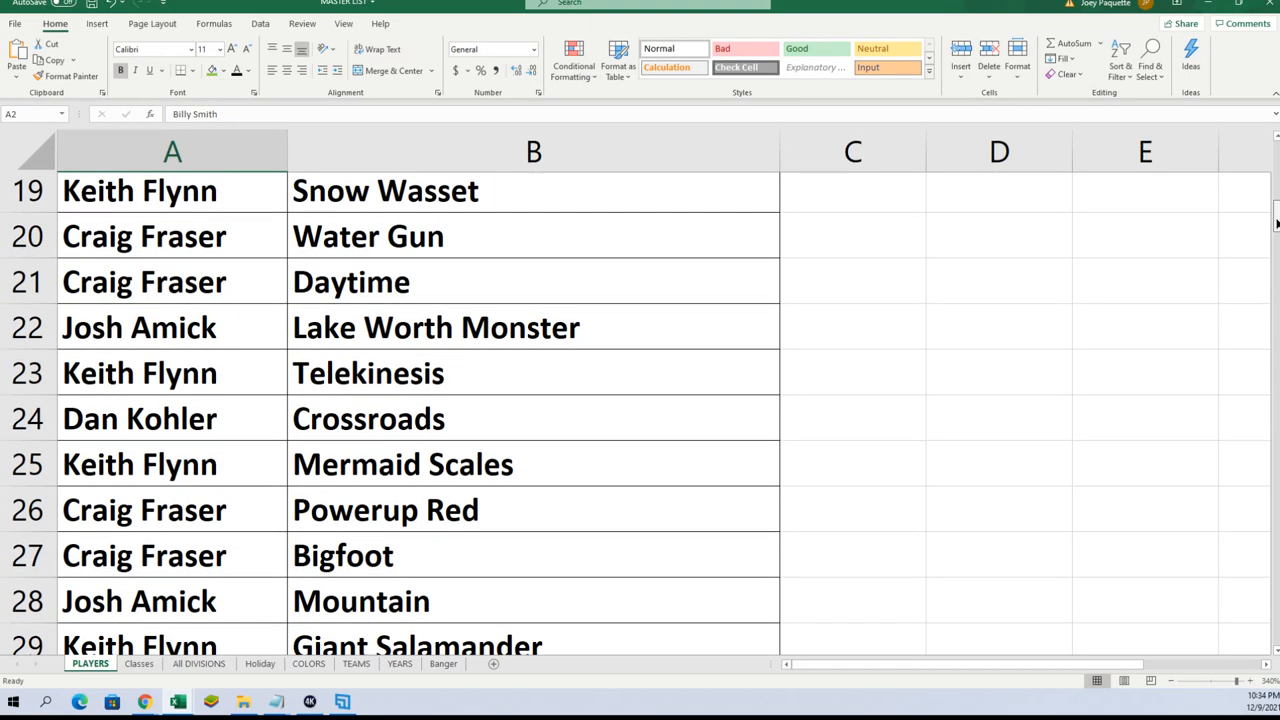
{"action": "scroll", "scroll_direction": "up", "scroll_amount": 3}
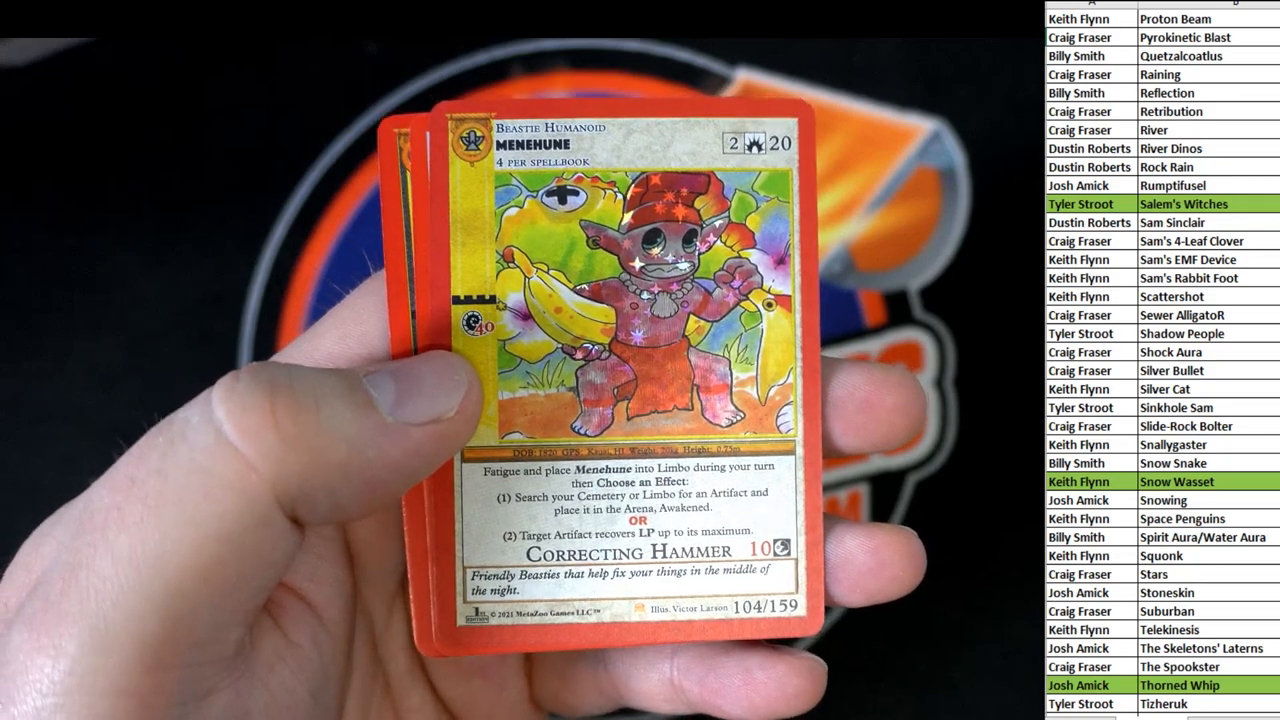
Step: Scroll the overlaid owner–card list down to Winter beside the Menehune card
{"action": "scroll", "scroll_direction": "down", "scroll_amount": 3}
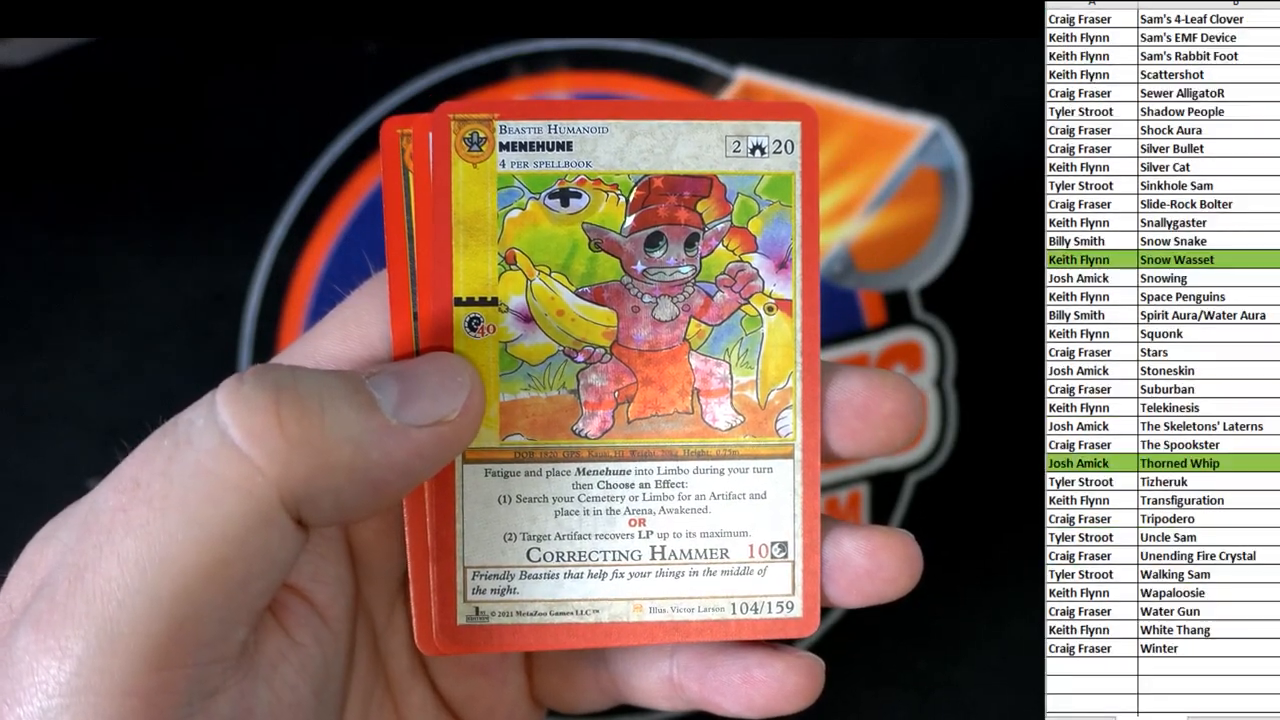